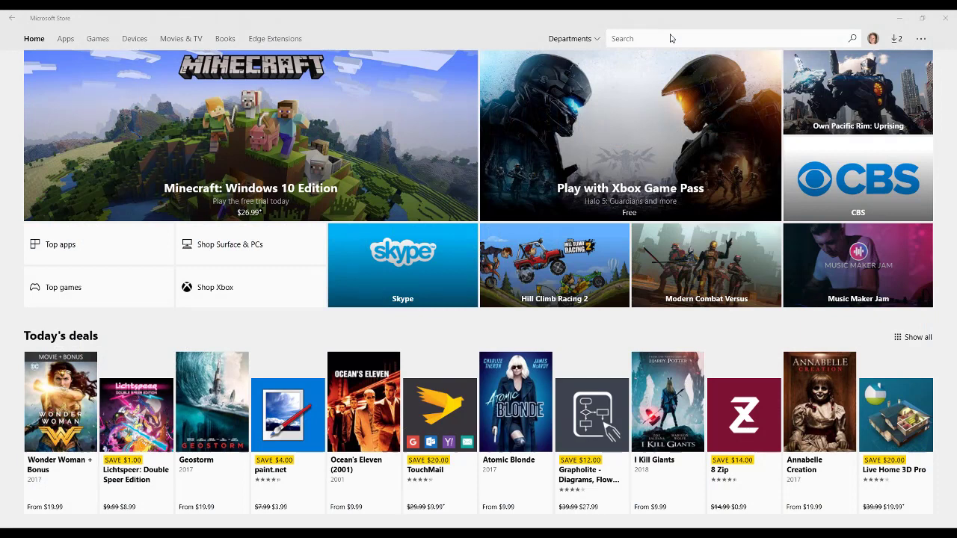
{"action": "mouse_move", "coordinate": [666, 38]}
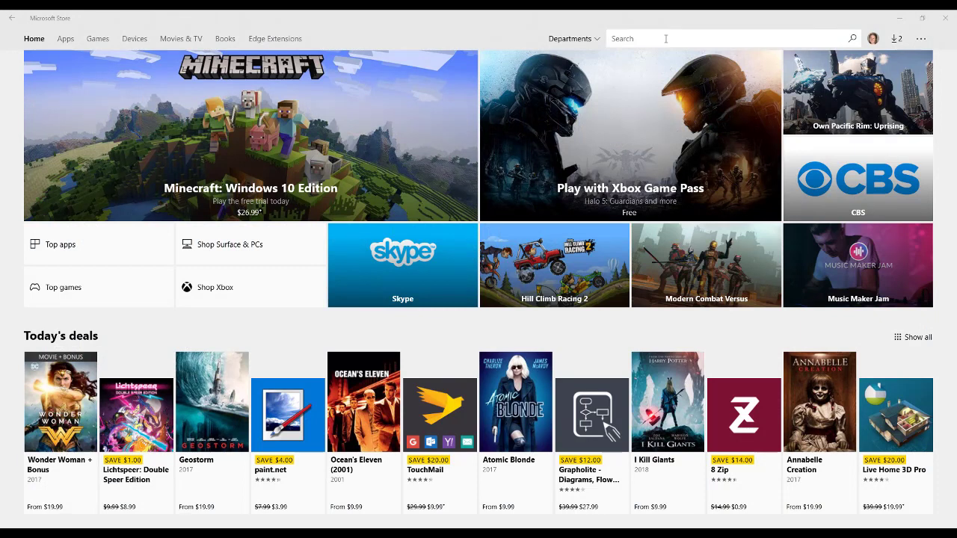
Step: Search the Store for 'window' and show the Windows Configuration Designer app page
{"action": "type", "text": "windows con"}
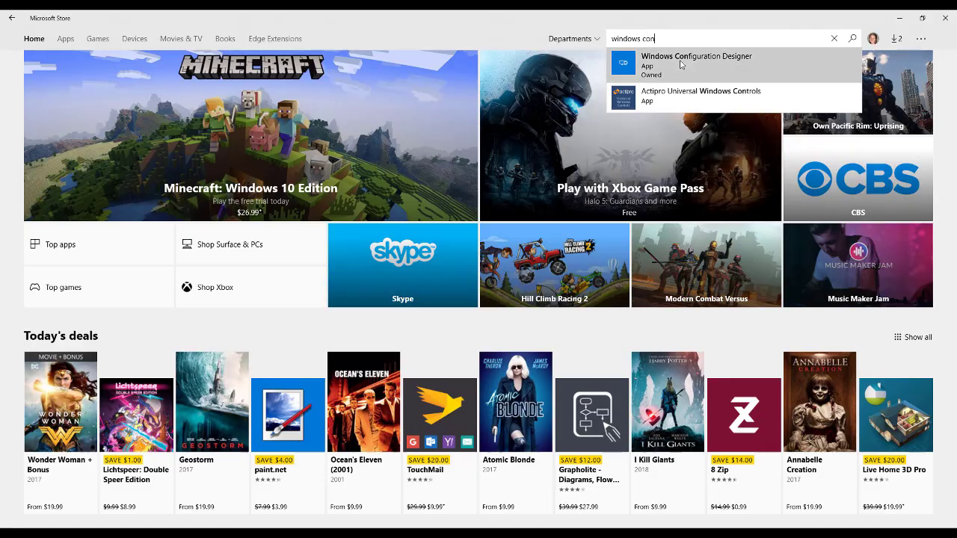
{"action": "left_click", "coordinate": [695, 60]}
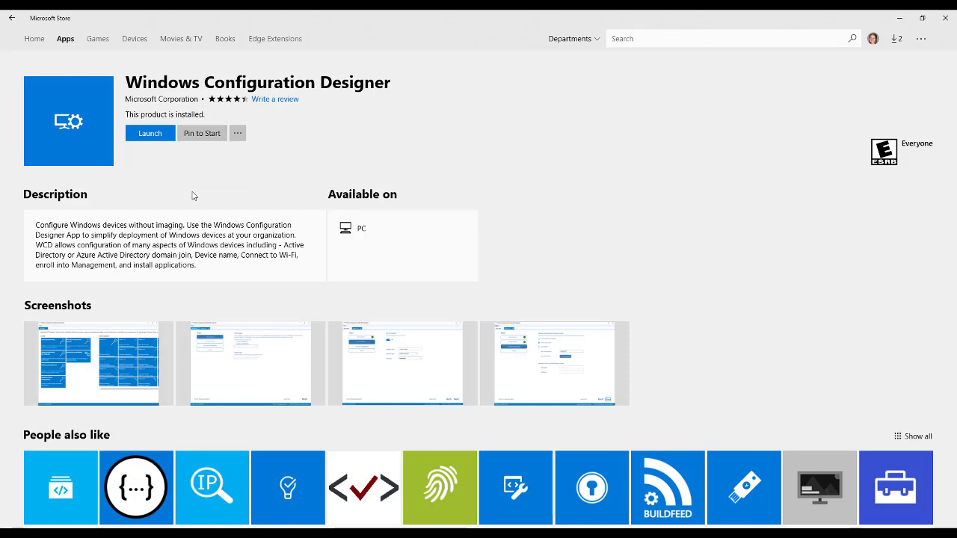
{"action": "mouse_move", "coordinate": [248, 126]}
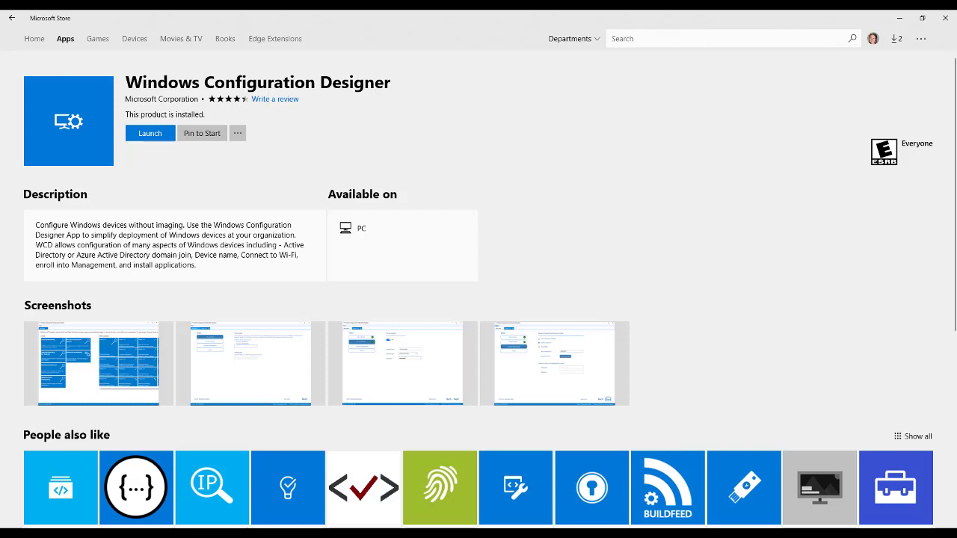
Step: Launch Windows Configuration Designer and create a Provision desktop devices project with the default name
{"action": "left_click", "coordinate": [149, 131]}
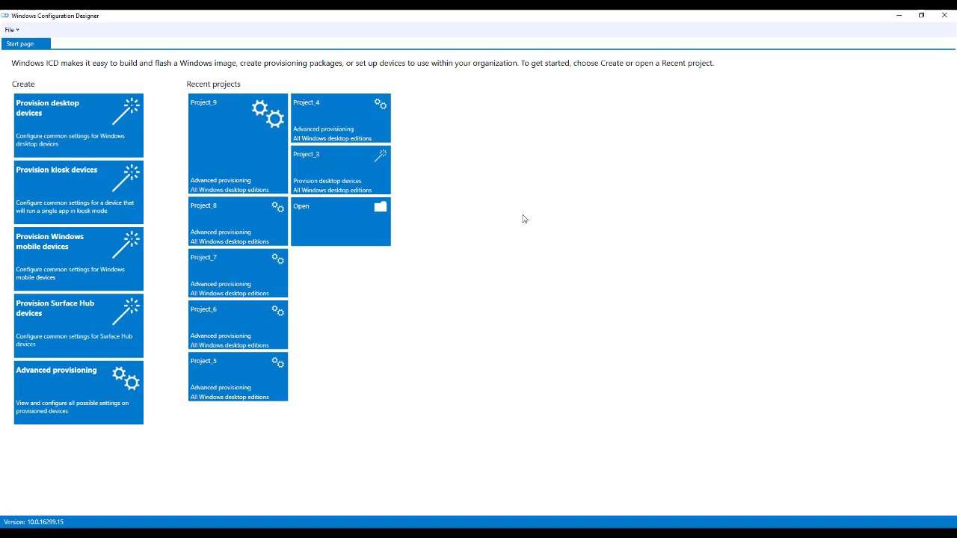
{"action": "mouse_move", "coordinate": [548, 197]}
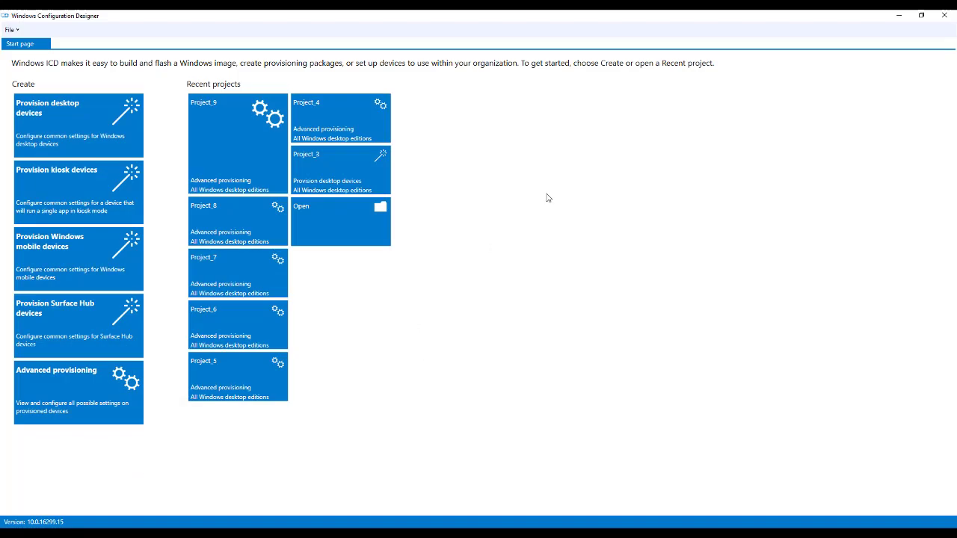
{"action": "mouse_move", "coordinate": [60, 191]}
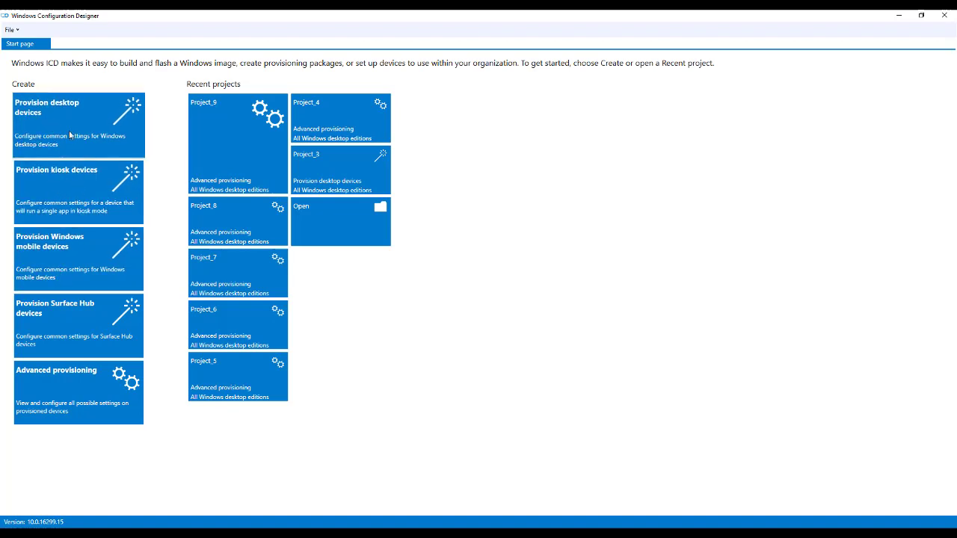
{"action": "left_click", "coordinate": [46, 107]}
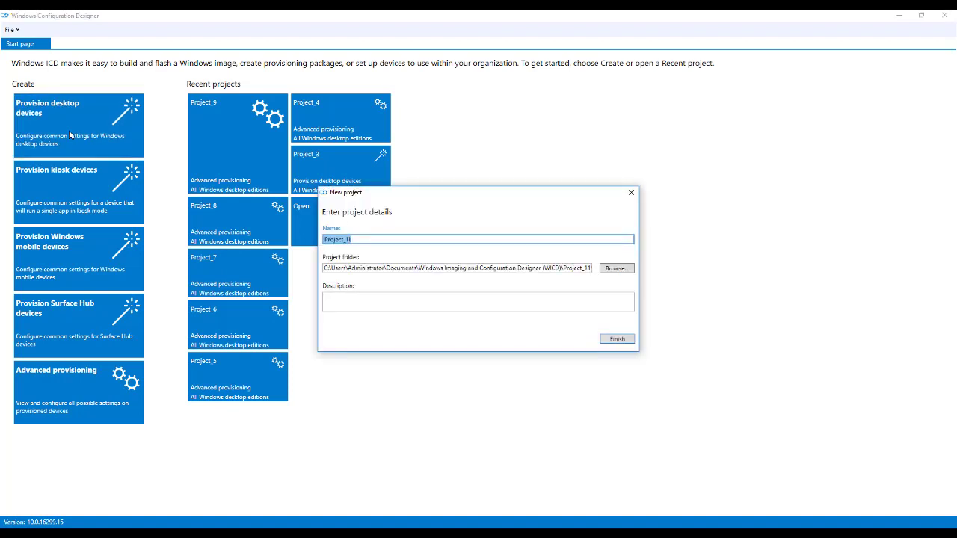
{"action": "mouse_move", "coordinate": [575, 323]}
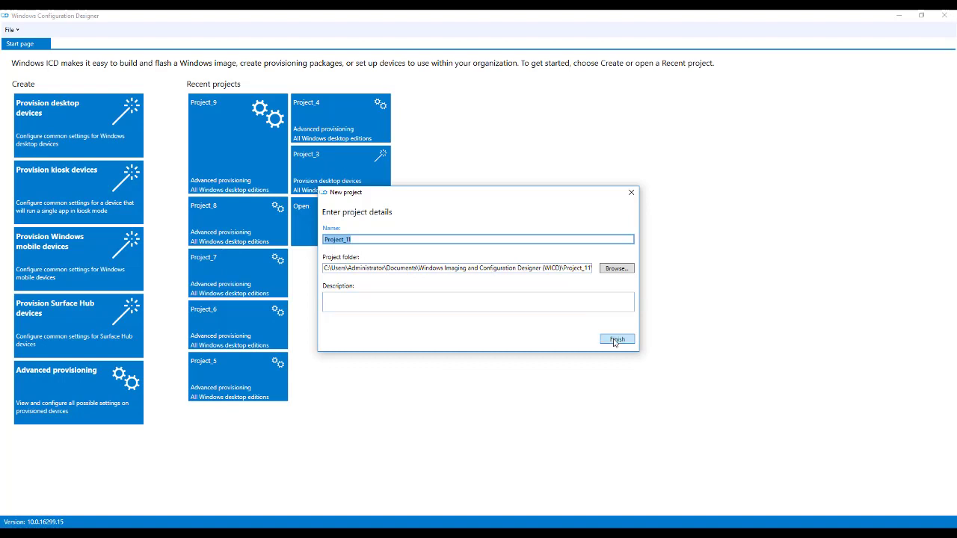
{"action": "left_click", "coordinate": [615, 338]}
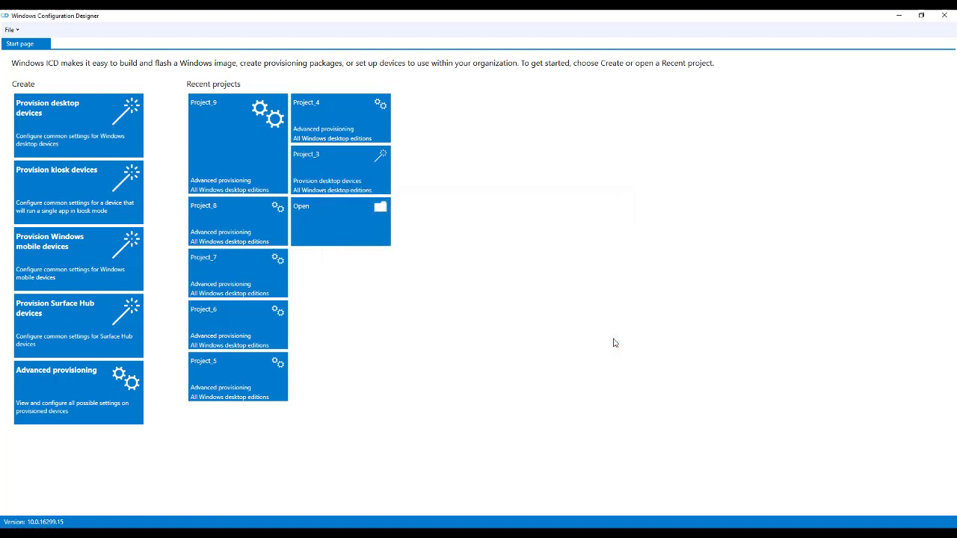
Step: In Set up device, enter the device name Pilot-%SERIAL%
{"action": "left_click", "coordinate": [78, 126]}
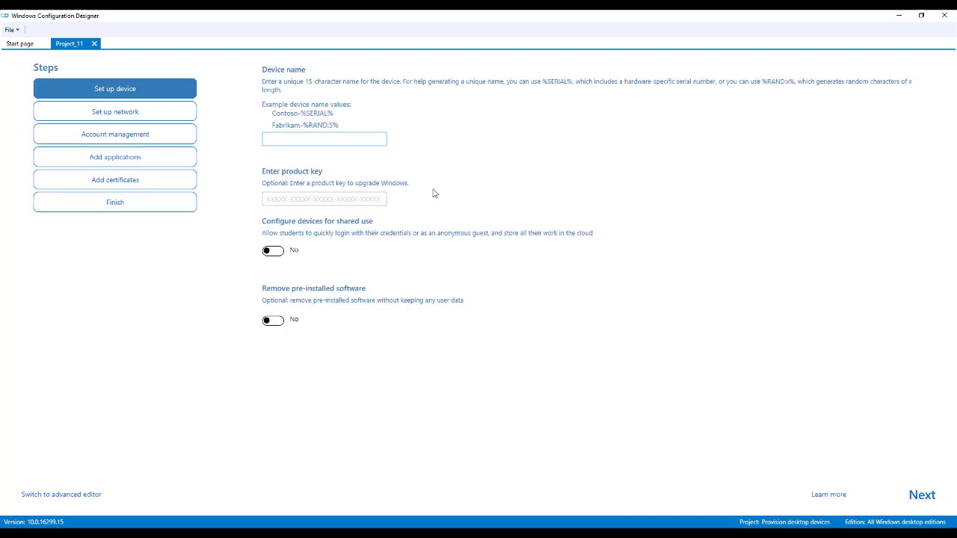
{"action": "left_click", "coordinate": [323, 139]}
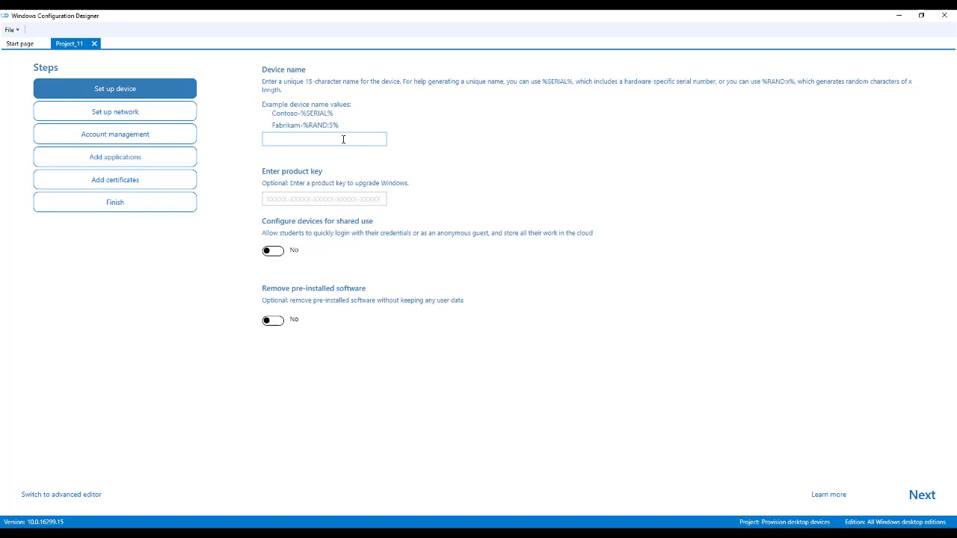
{"action": "type", "text": "Pilot"}
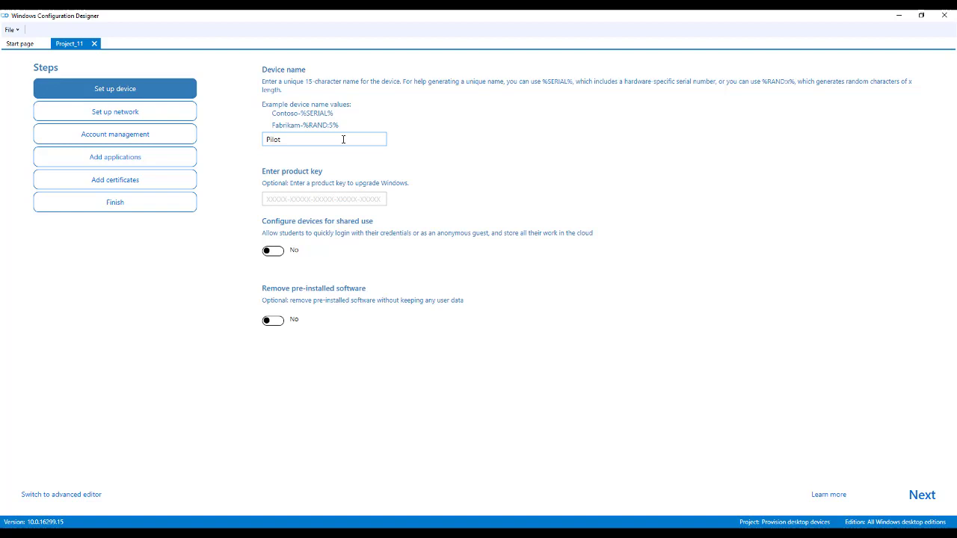
{"action": "type", "text": "-%SERI"}
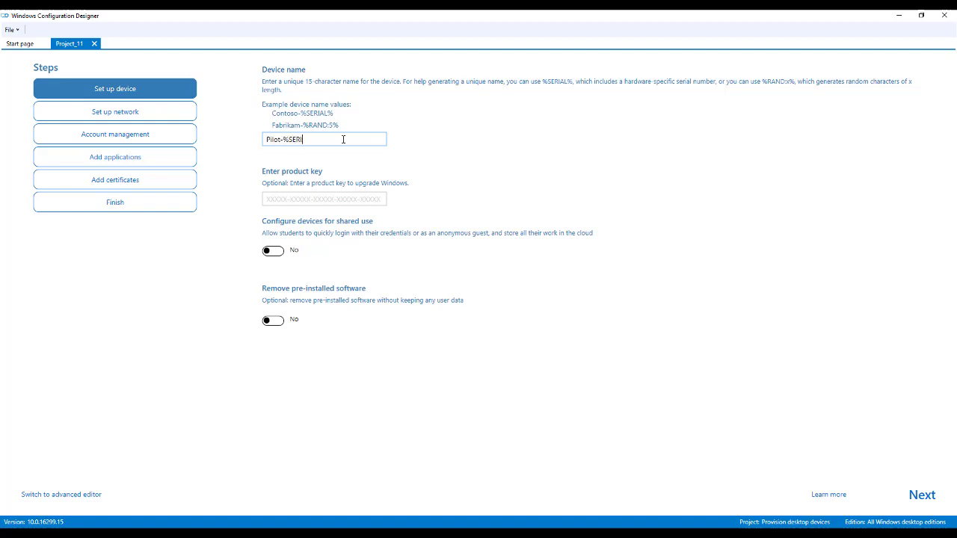
{"action": "type", "text": "AL%"}
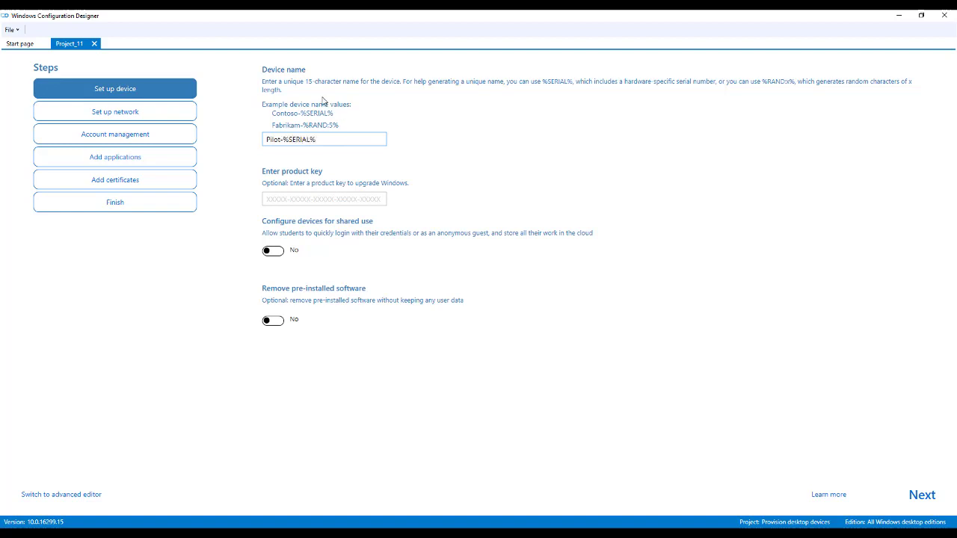
{"action": "mouse_move", "coordinate": [282, 155]}
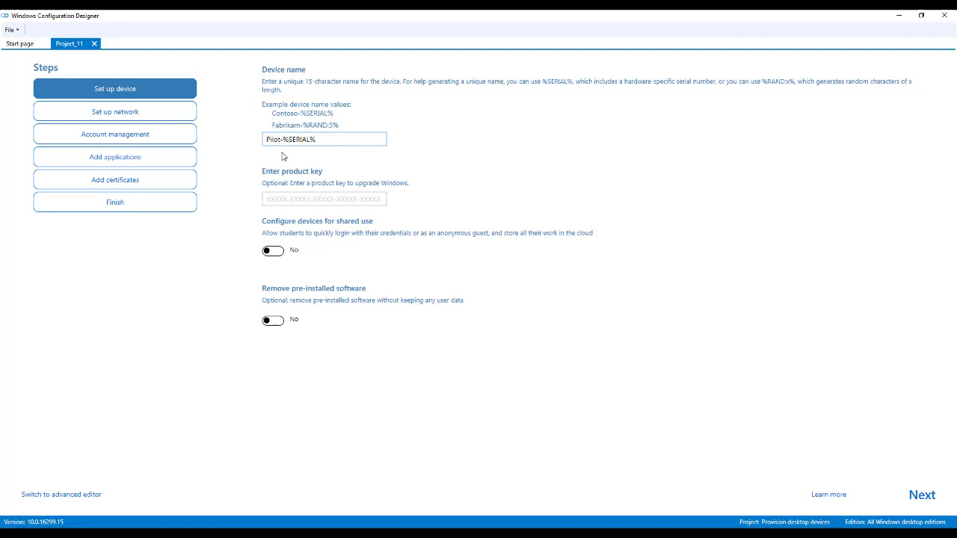
{"action": "mouse_move", "coordinate": [320, 166]}
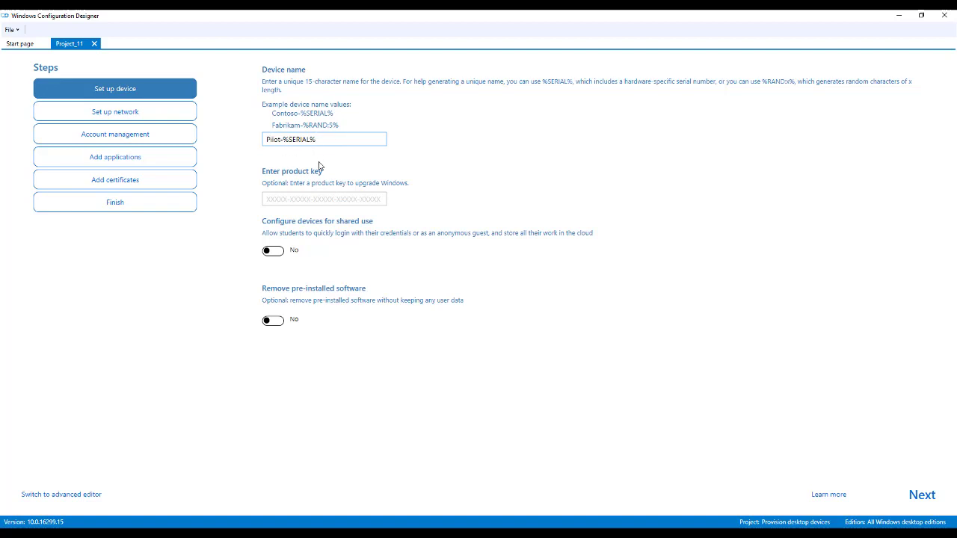
{"action": "left_click", "coordinate": [322, 199]}
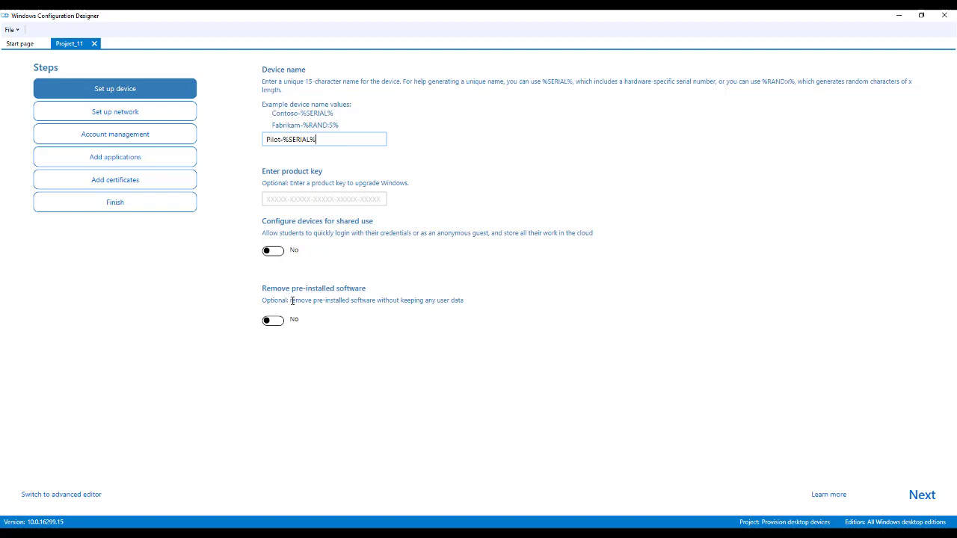
{"action": "mouse_move", "coordinate": [347, 302]}
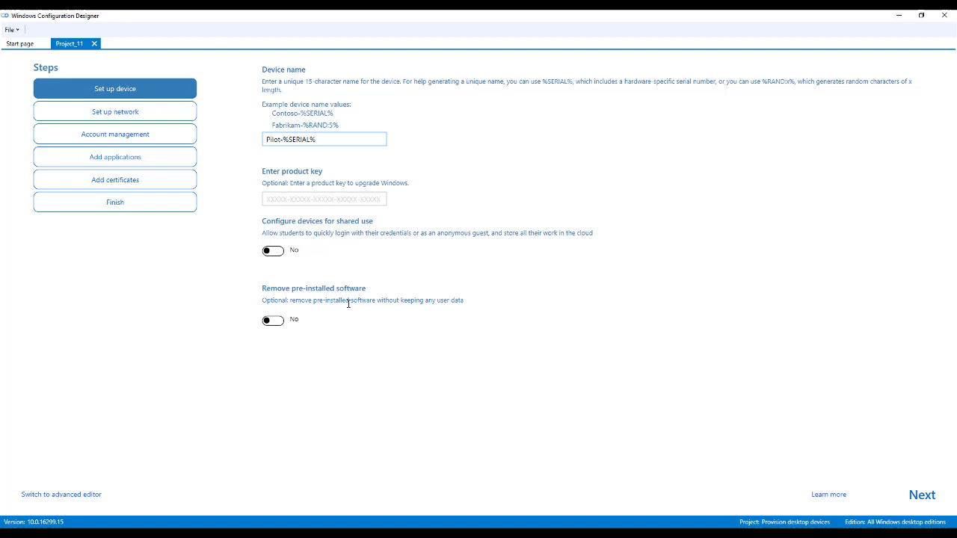
{"action": "mouse_move", "coordinate": [302, 323]}
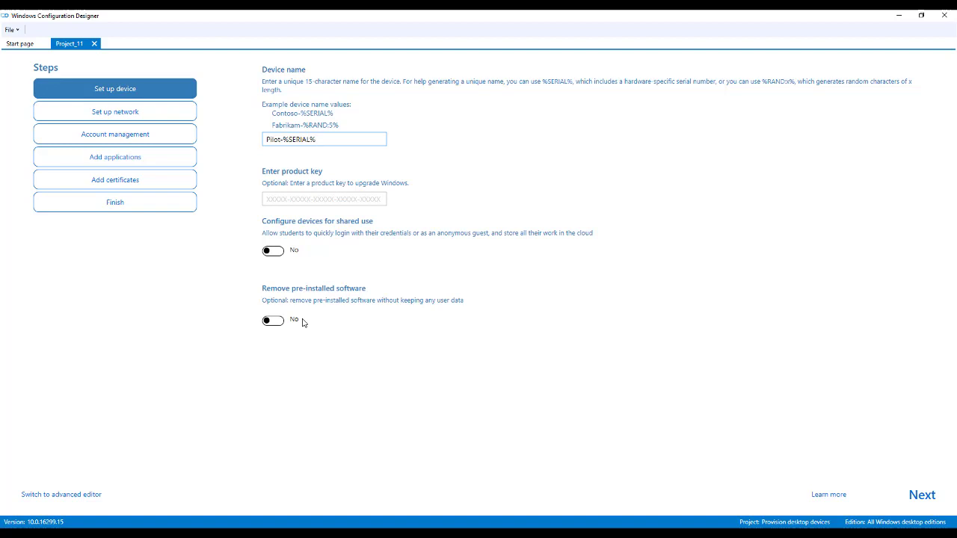
{"action": "left_click", "coordinate": [322, 139]}
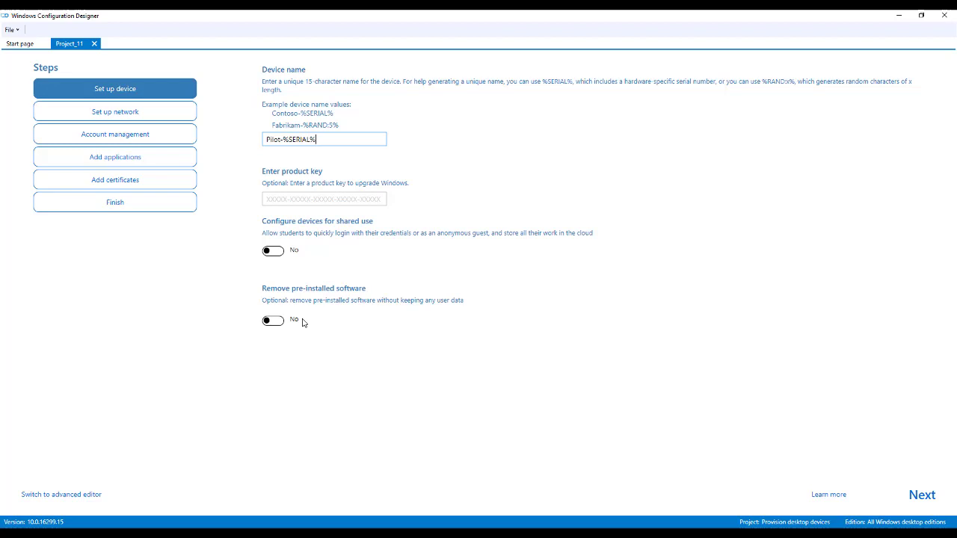
{"action": "mouse_move", "coordinate": [145, 98]}
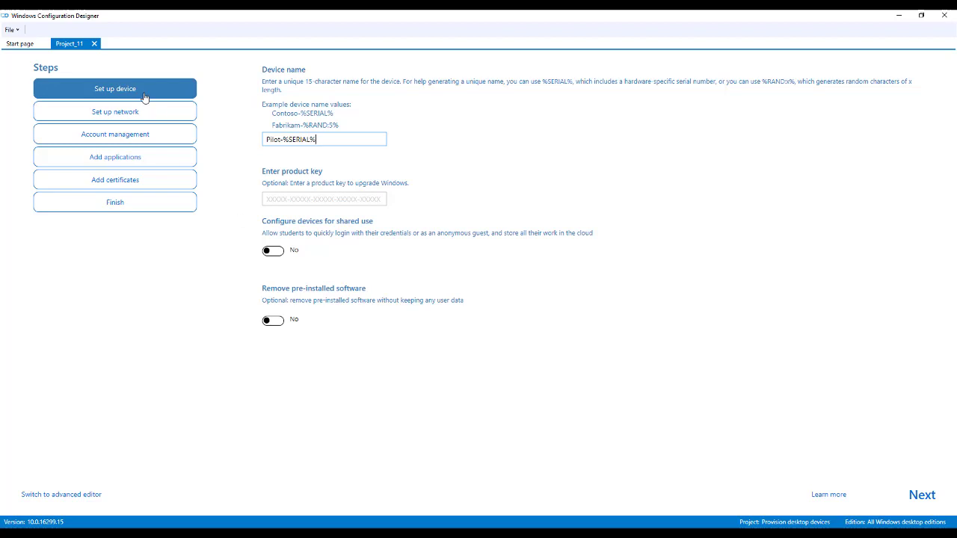
Step: In Set up network, enter SSID Candy with WPA2-Personal network security
{"action": "left_click", "coordinate": [113, 113]}
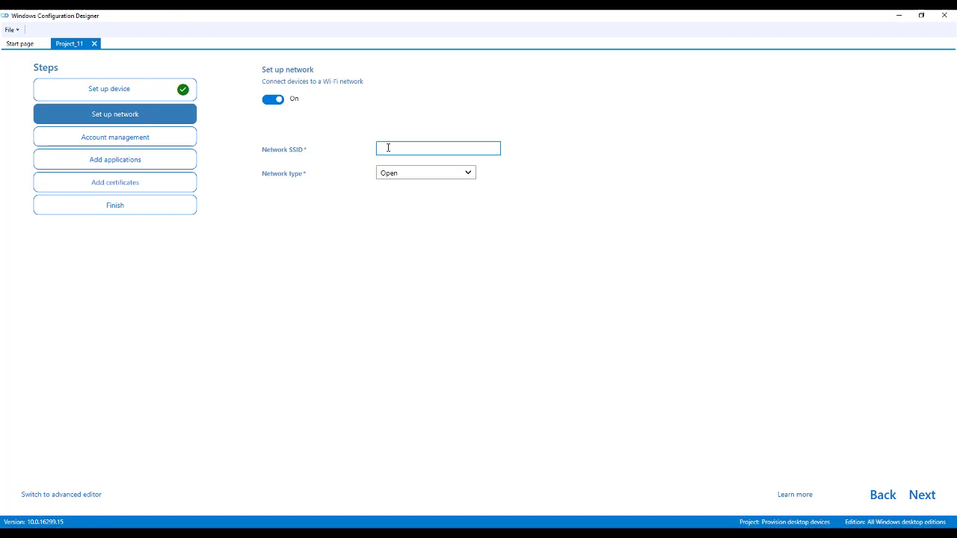
{"action": "type", "text": "Candy"}
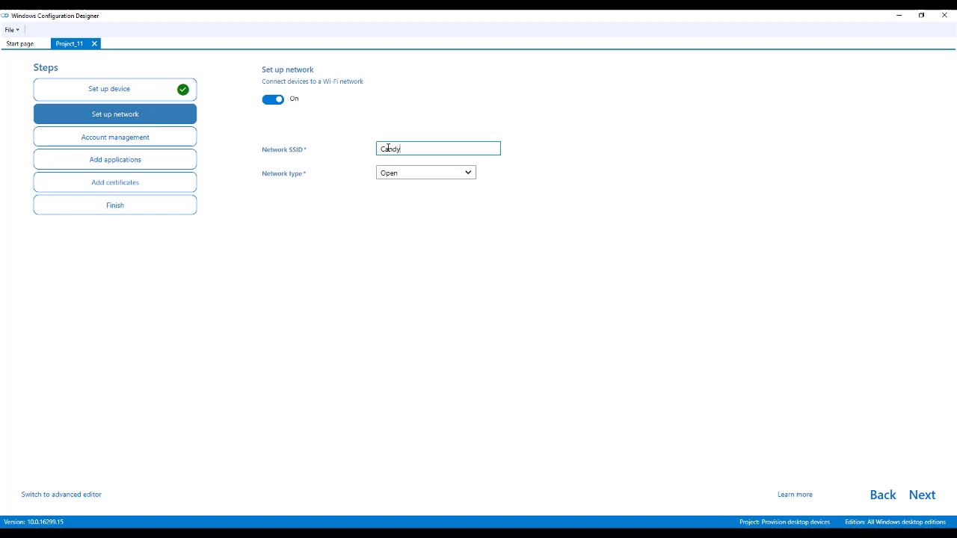
{"action": "left_click", "coordinate": [424, 172]}
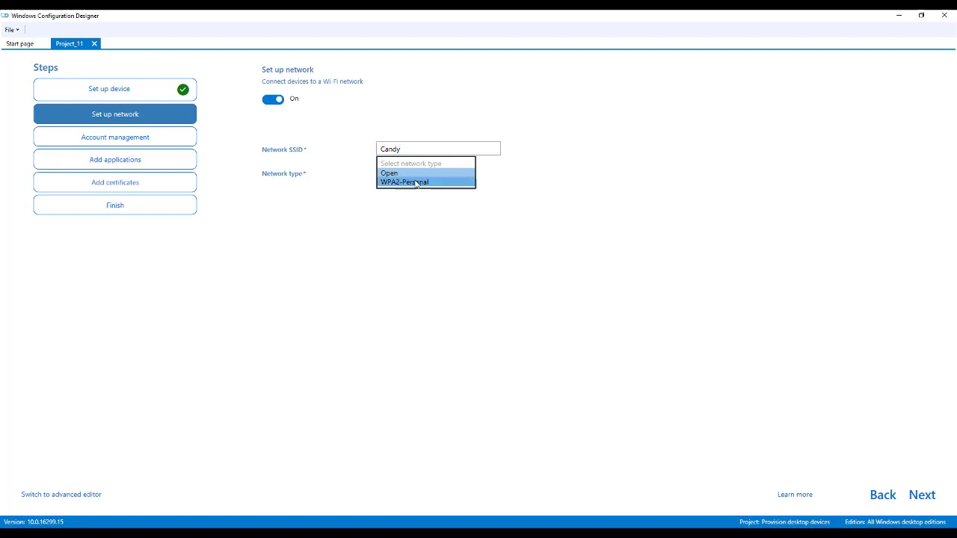
{"action": "left_click", "coordinate": [404, 182]}
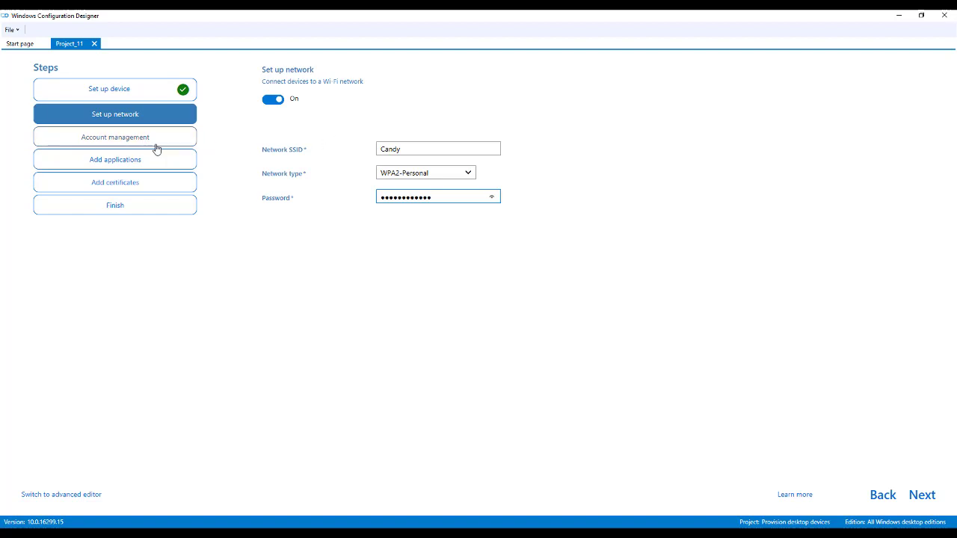
Step: In Account management, choose Local admin instead of Azure AD, with user name Tech
{"action": "left_click", "coordinate": [115, 138]}
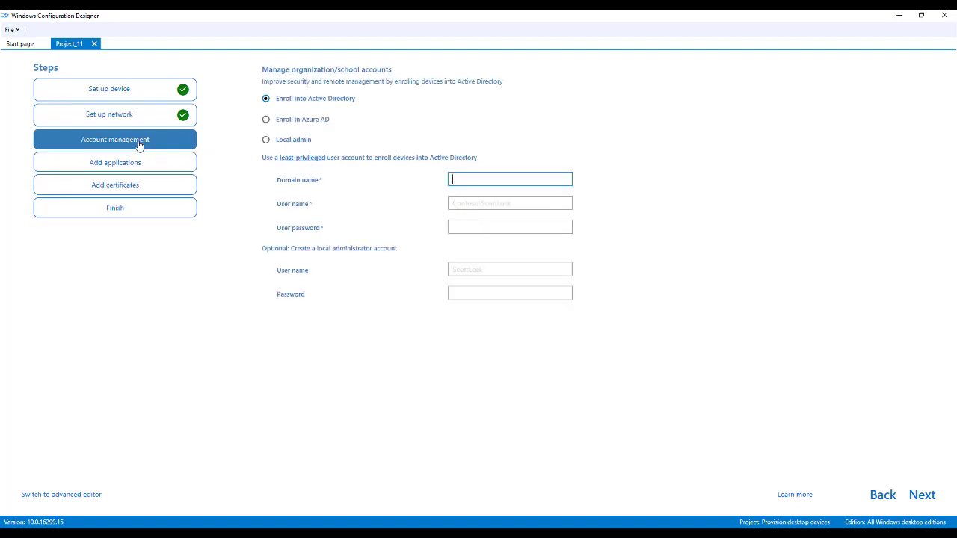
{"action": "mouse_move", "coordinate": [384, 107]}
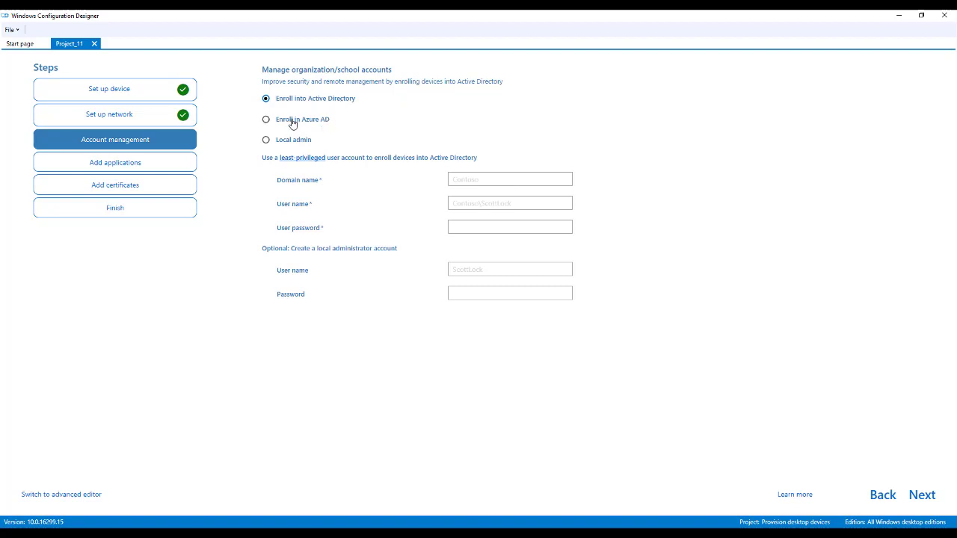
{"action": "left_click", "coordinate": [266, 119]}
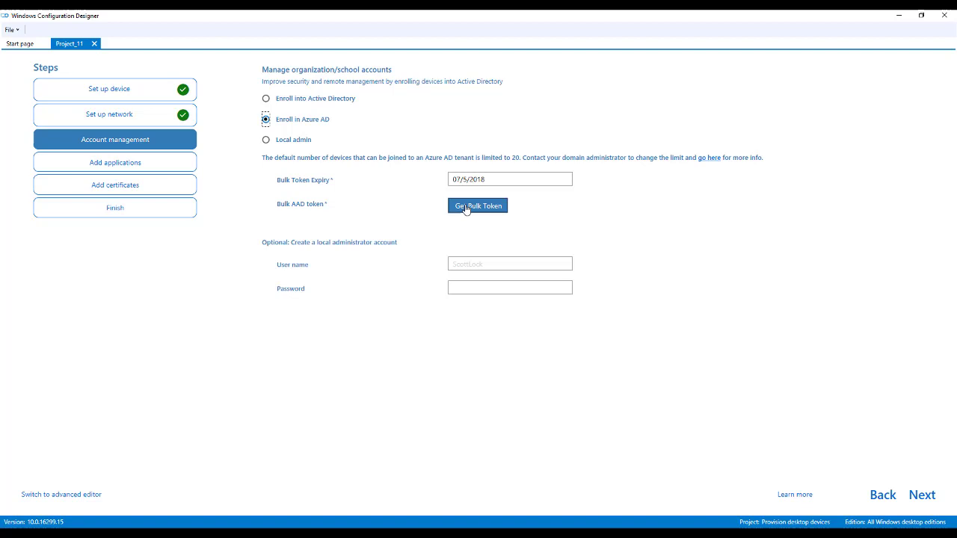
{"action": "mouse_move", "coordinate": [332, 253]}
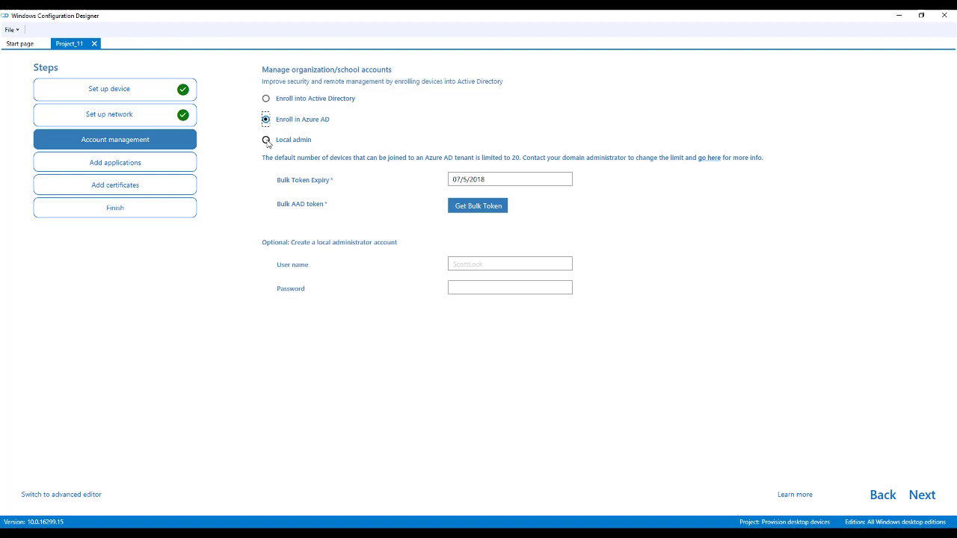
{"action": "left_click", "coordinate": [266, 141]}
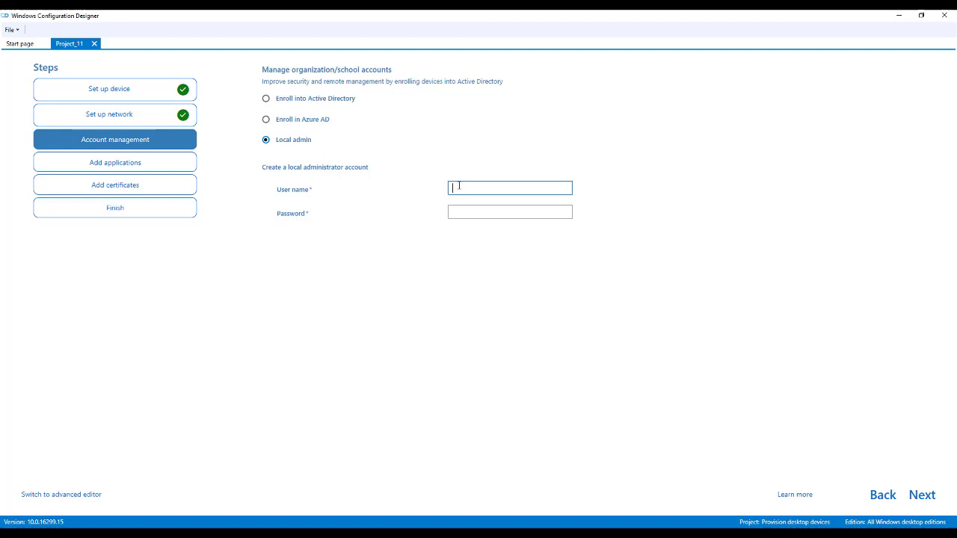
{"action": "type", "text": "Tech"}
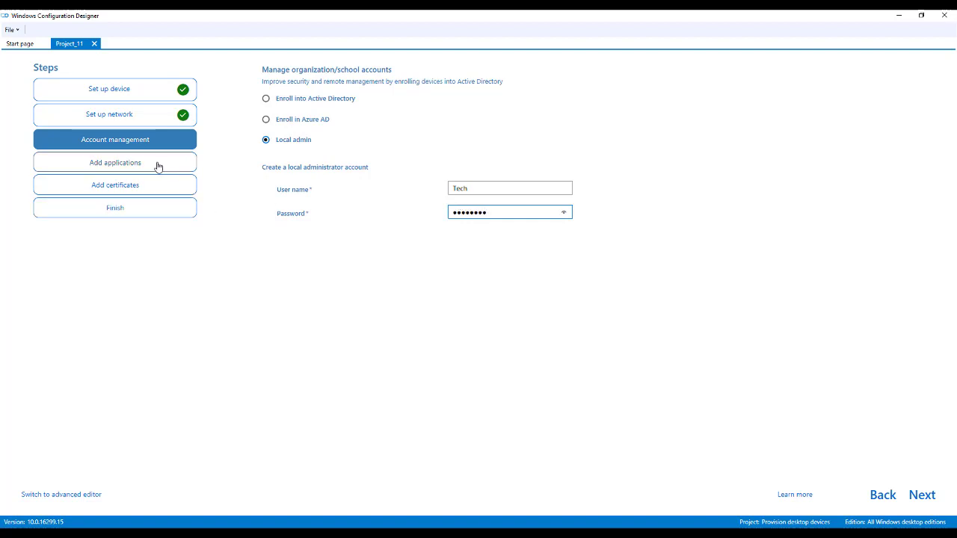
Step: Move to the Add applications step, completing account management
{"action": "left_click", "coordinate": [113, 161]}
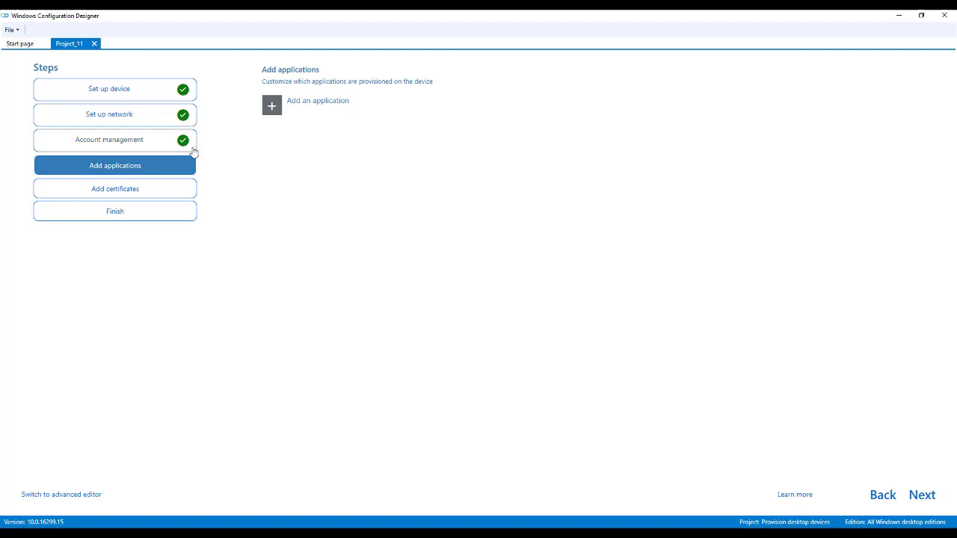
{"action": "mouse_move", "coordinate": [272, 104]}
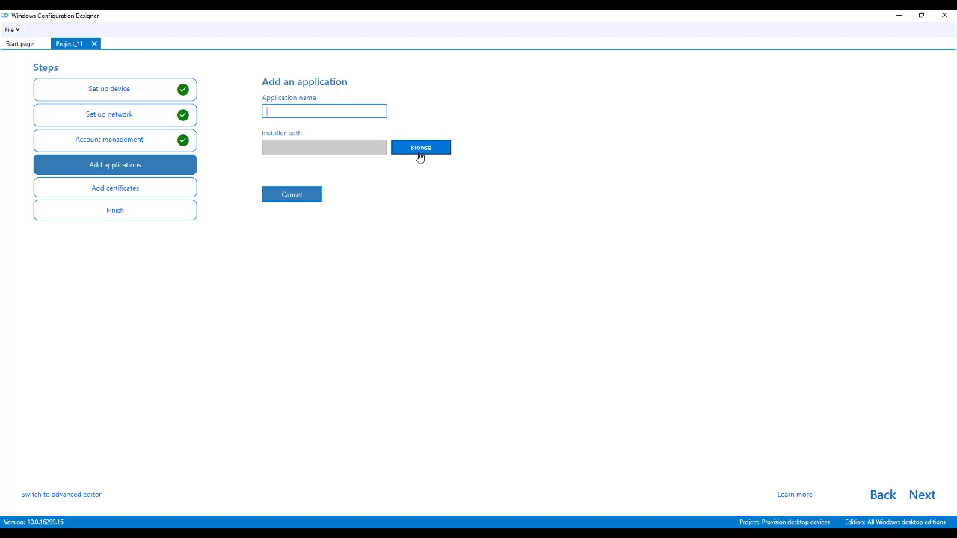
Step: Choose Teams_windows_x64 from C:\Applications as the installer path
{"action": "left_click", "coordinate": [420, 148]}
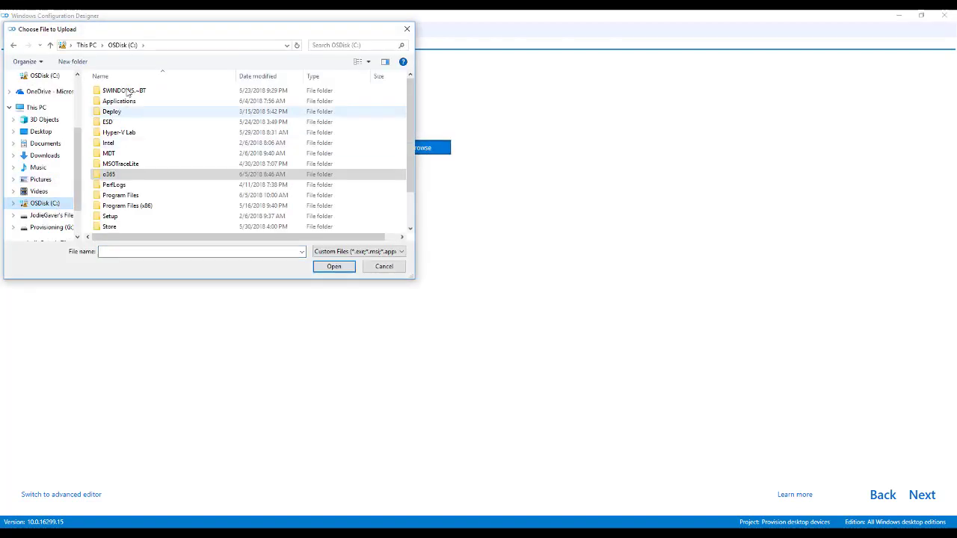
{"action": "double_click", "coordinate": [119, 102]}
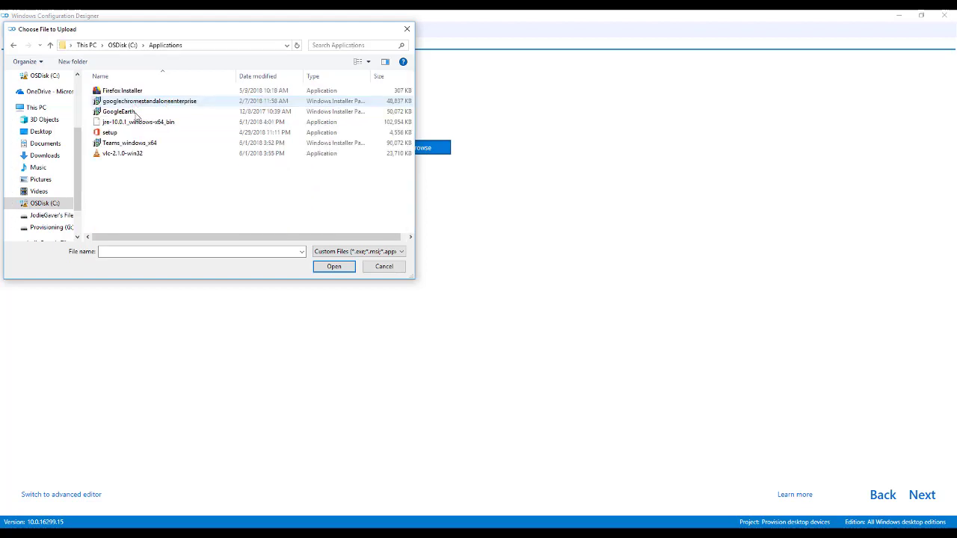
{"action": "mouse_move", "coordinate": [128, 143]}
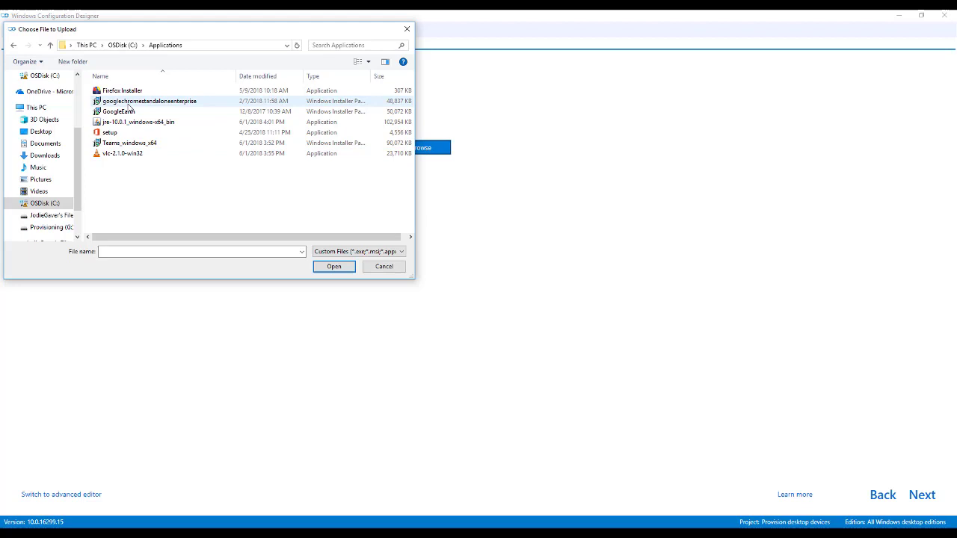
{"action": "mouse_move", "coordinate": [116, 111]}
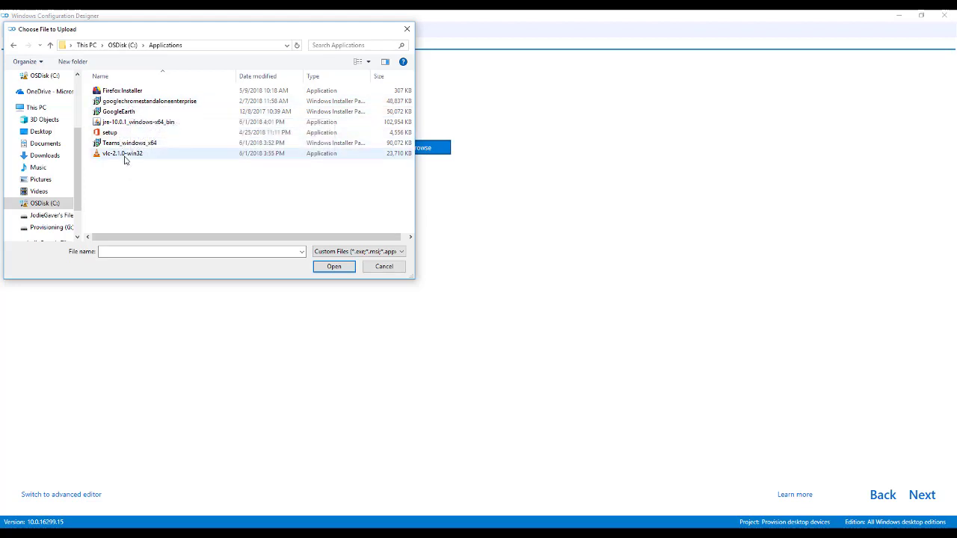
{"action": "left_click", "coordinate": [129, 143]}
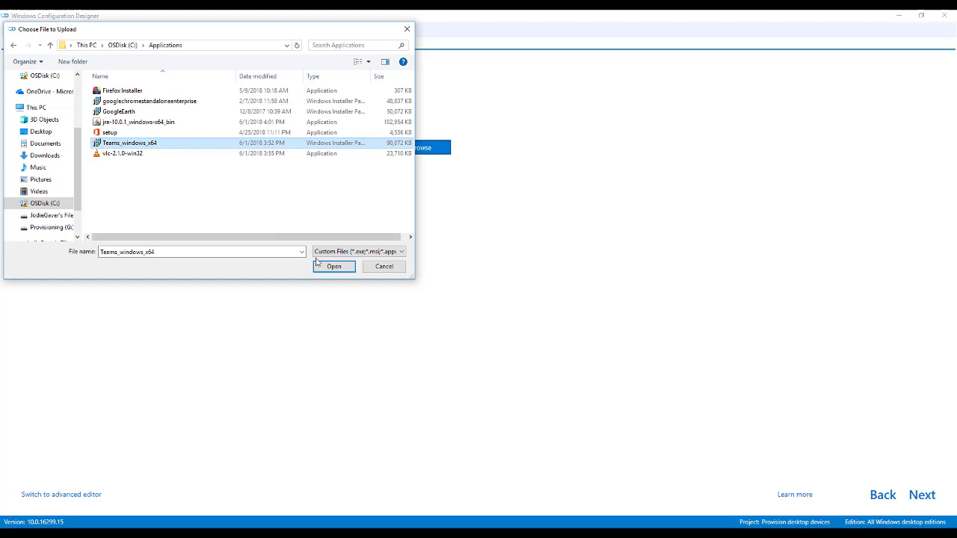
{"action": "left_click", "coordinate": [333, 266]}
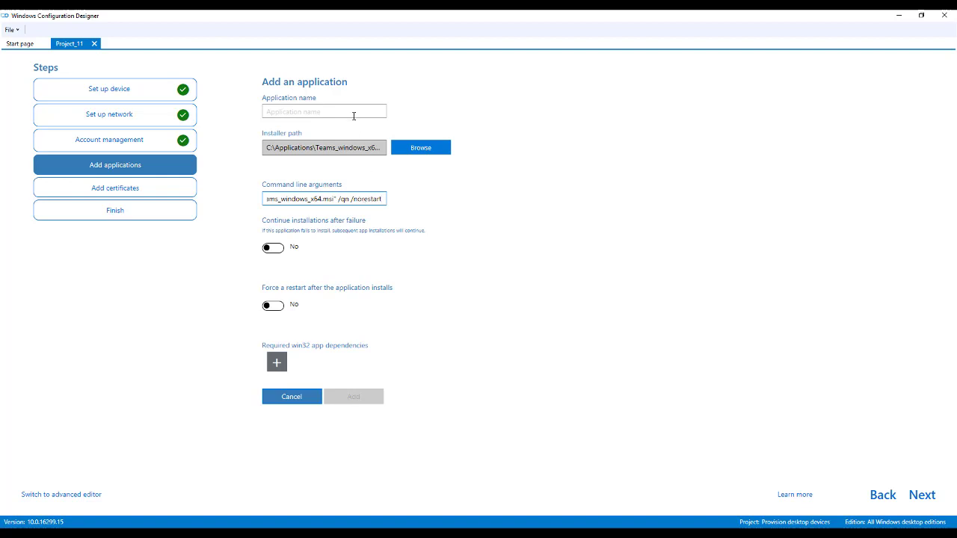
Step: Name the application Teams, set Continue installations after failure to Yes, and add it
{"action": "type", "text": "Tea"}
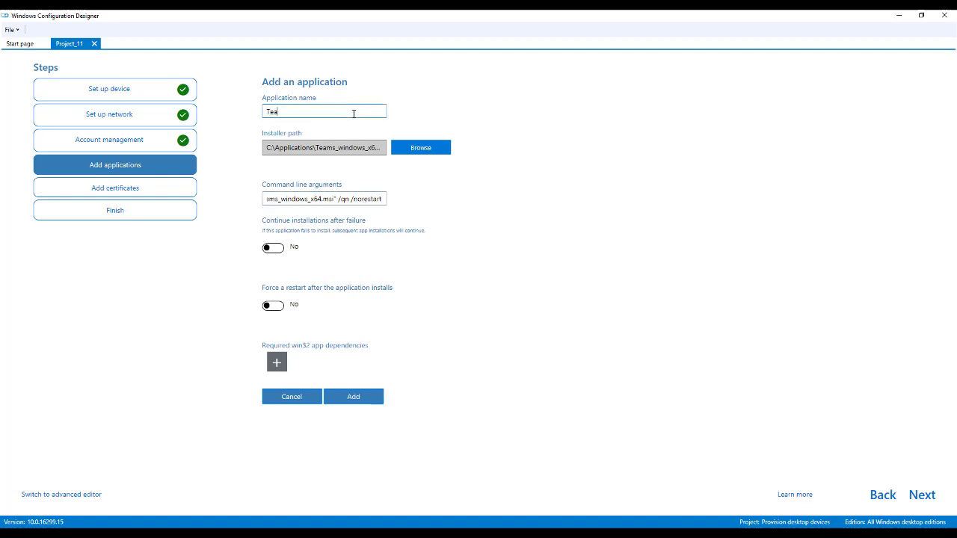
{"action": "type", "text": "ms"}
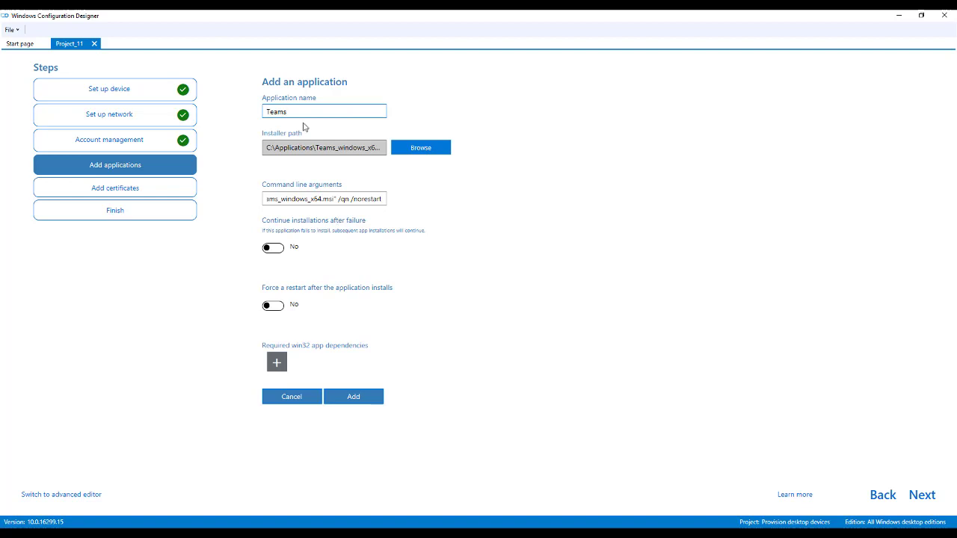
{"action": "mouse_move", "coordinate": [307, 230]}
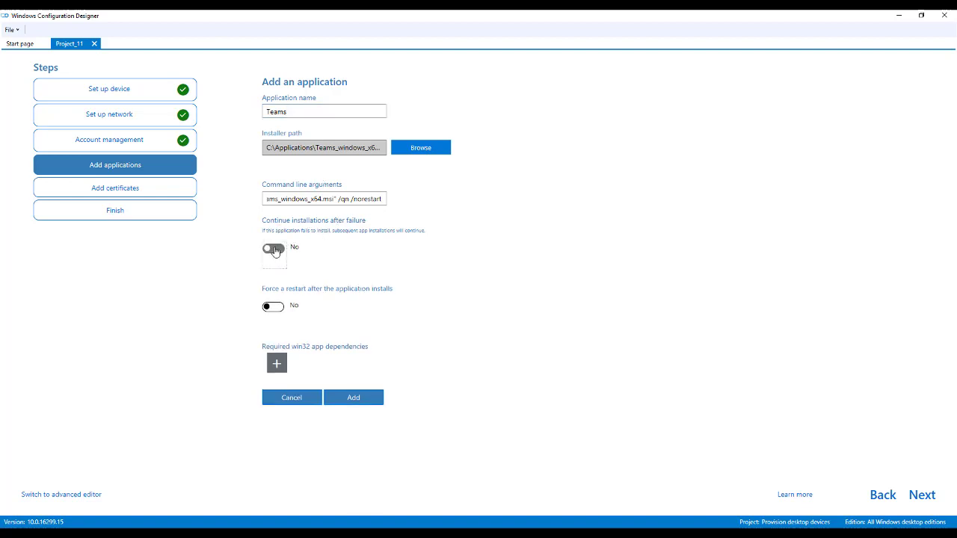
{"action": "left_click", "coordinate": [272, 248]}
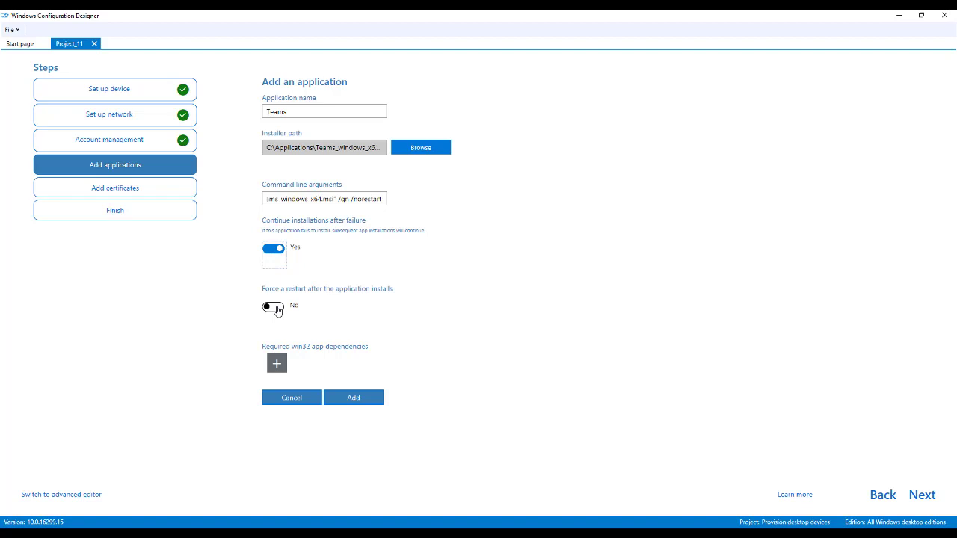
{"action": "mouse_move", "coordinate": [292, 375]}
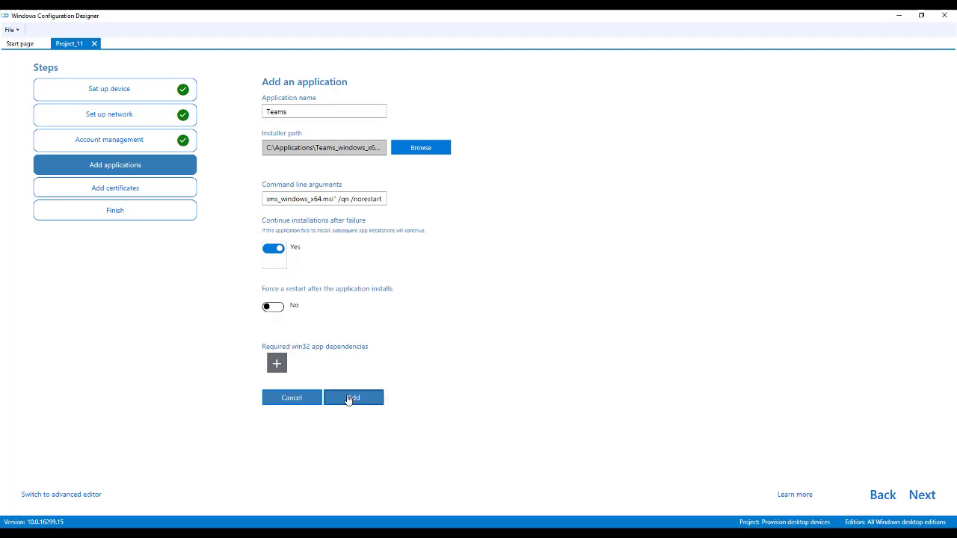
{"action": "left_click", "coordinate": [352, 397]}
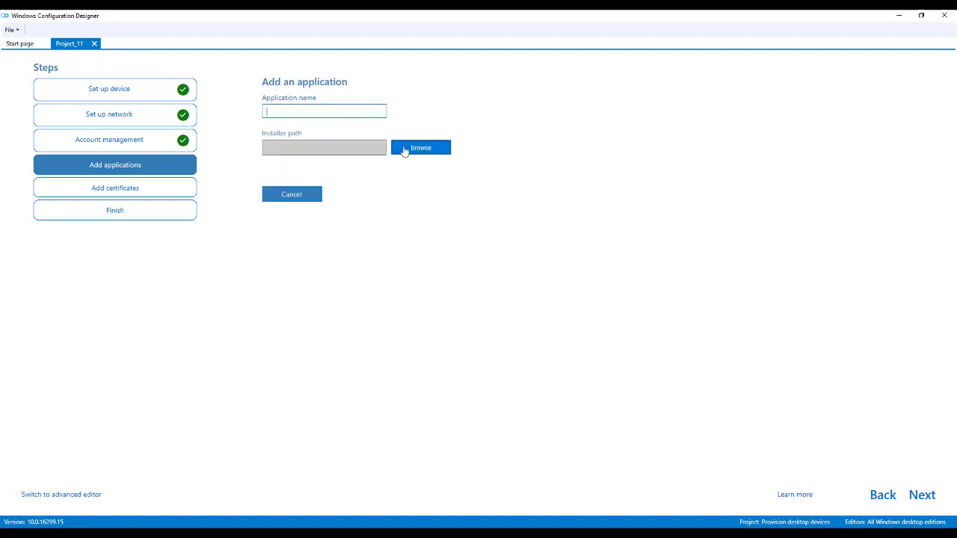
Step: Set Firefox Installer.exe as a new application's installer path, then abandon browsing for another file
{"action": "left_click", "coordinate": [420, 148]}
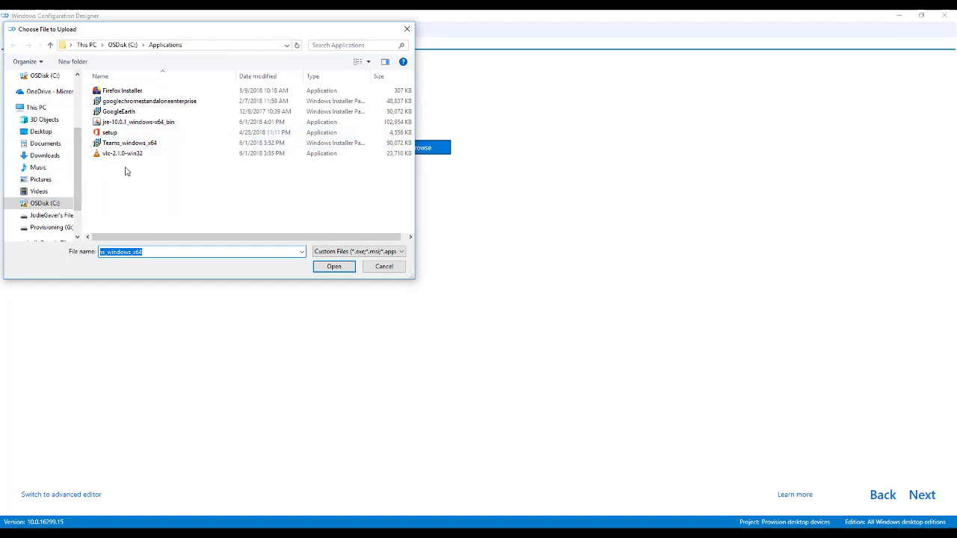
{"action": "left_click", "coordinate": [122, 91]}
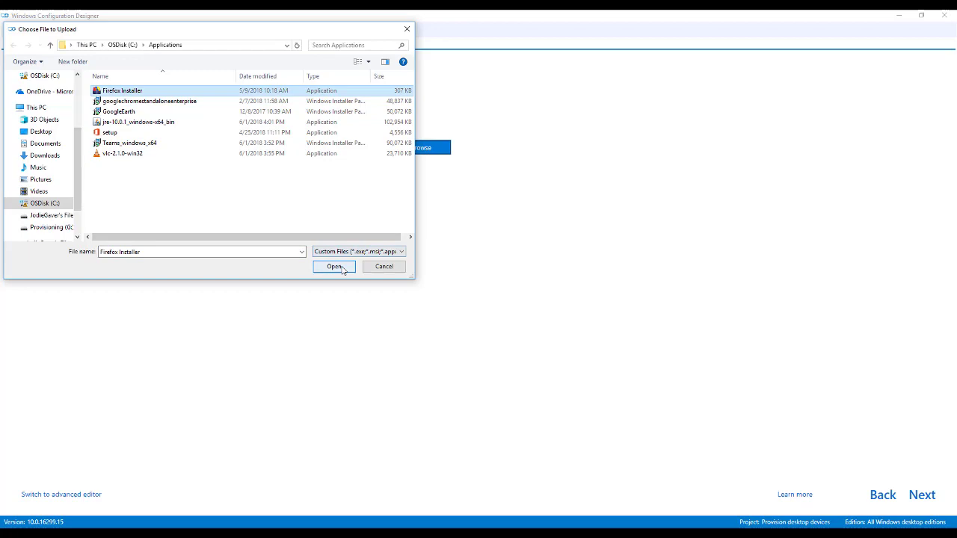
{"action": "left_click", "coordinate": [335, 266]}
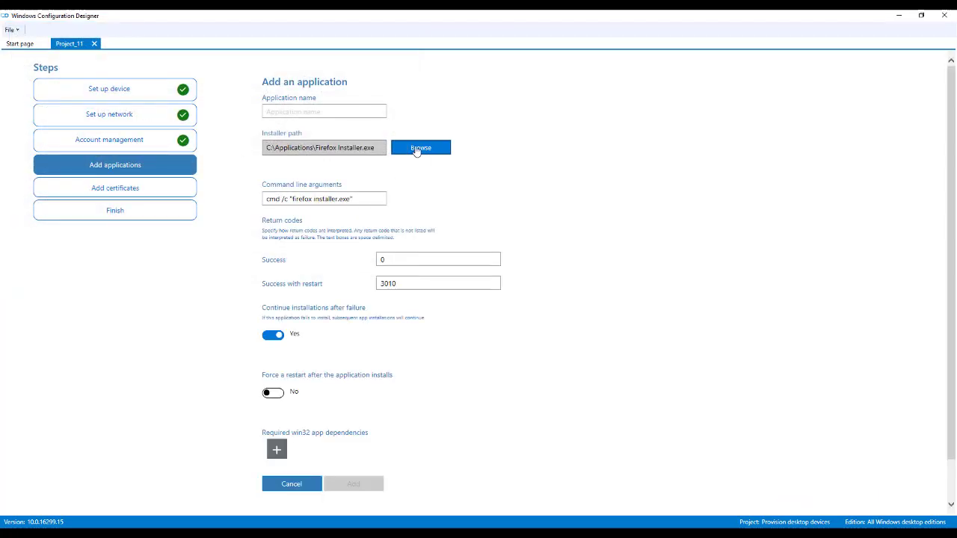
{"action": "left_click", "coordinate": [420, 148]}
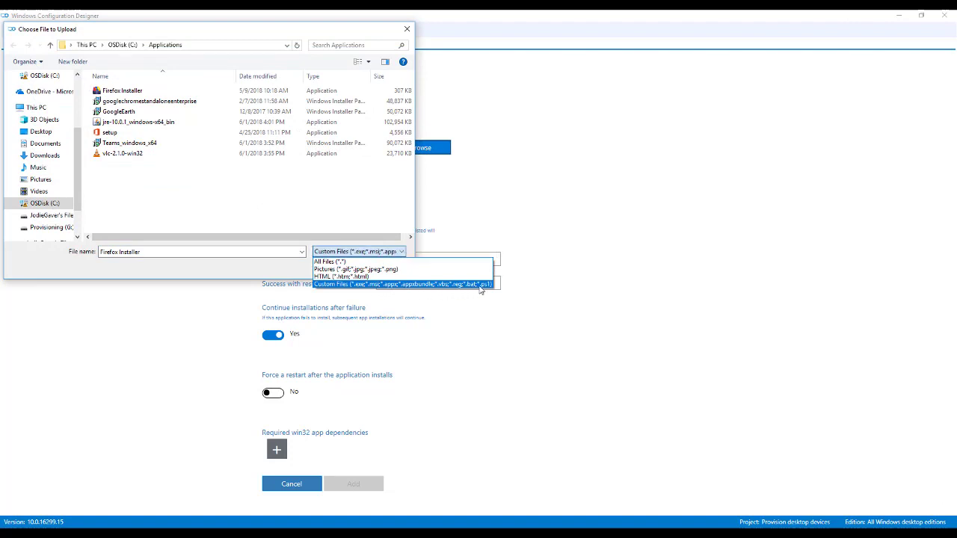
{"action": "mouse_move", "coordinate": [359, 260]}
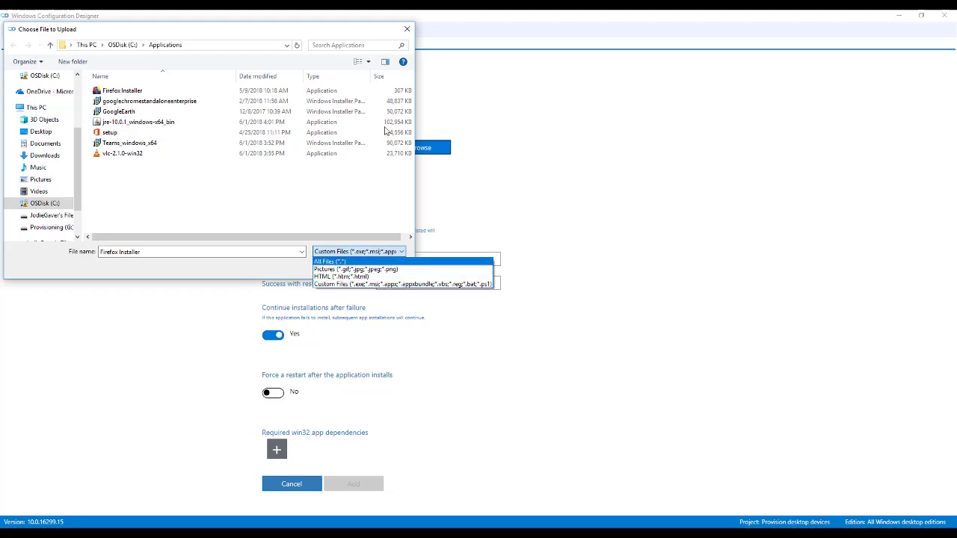
{"action": "left_click", "coordinate": [359, 251]}
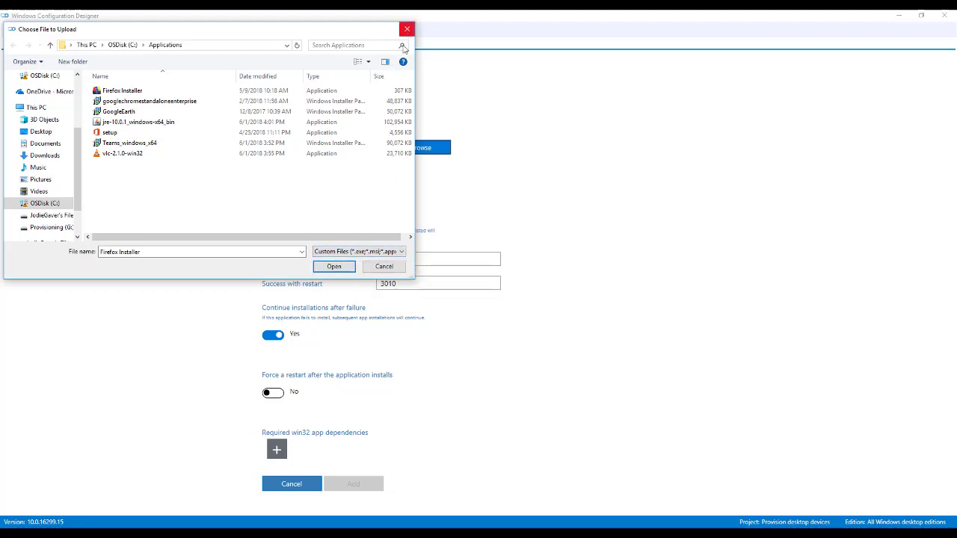
{"action": "left_click", "coordinate": [335, 266]}
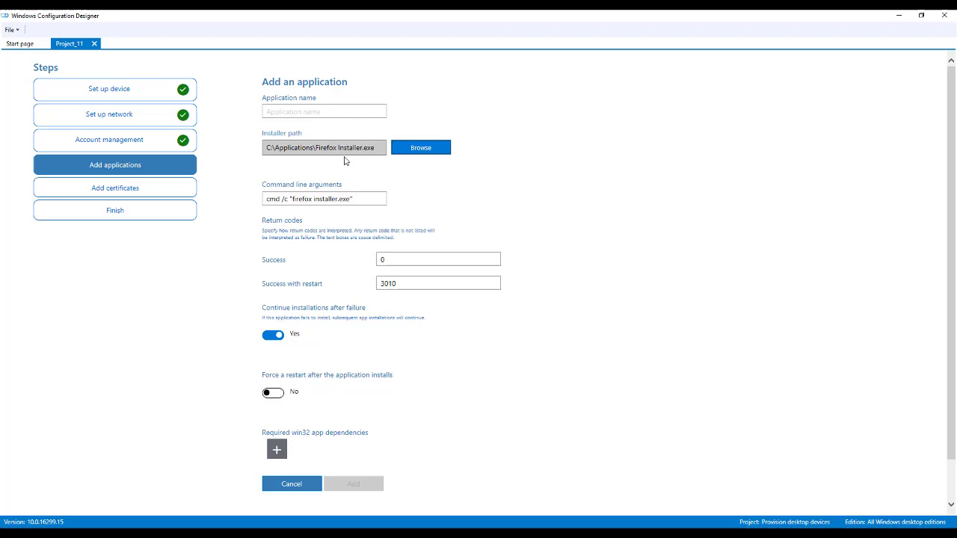
{"action": "mouse_move", "coordinate": [168, 192]}
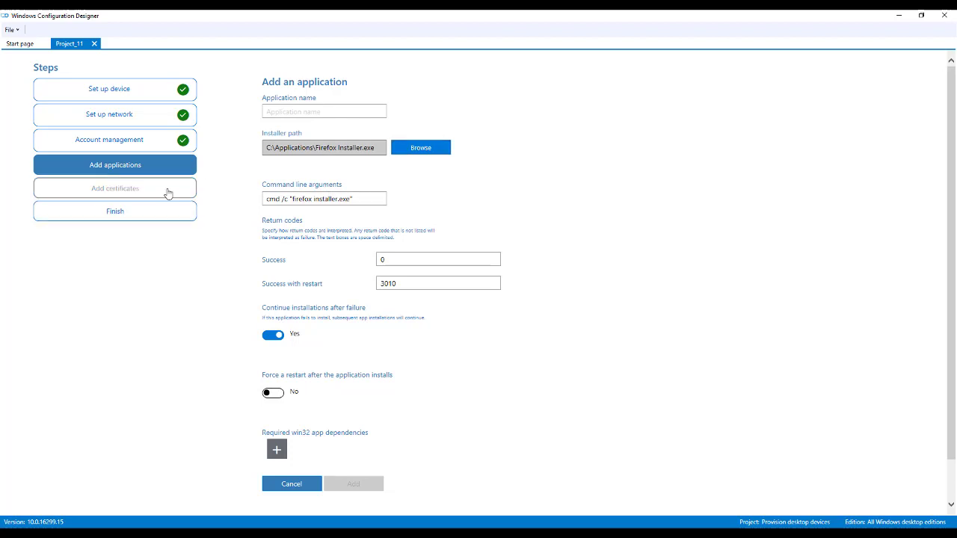
Step: Cancel the unfinished Firefox entry, pass Add certificates, and view the package summary
{"action": "left_click", "coordinate": [114, 190]}
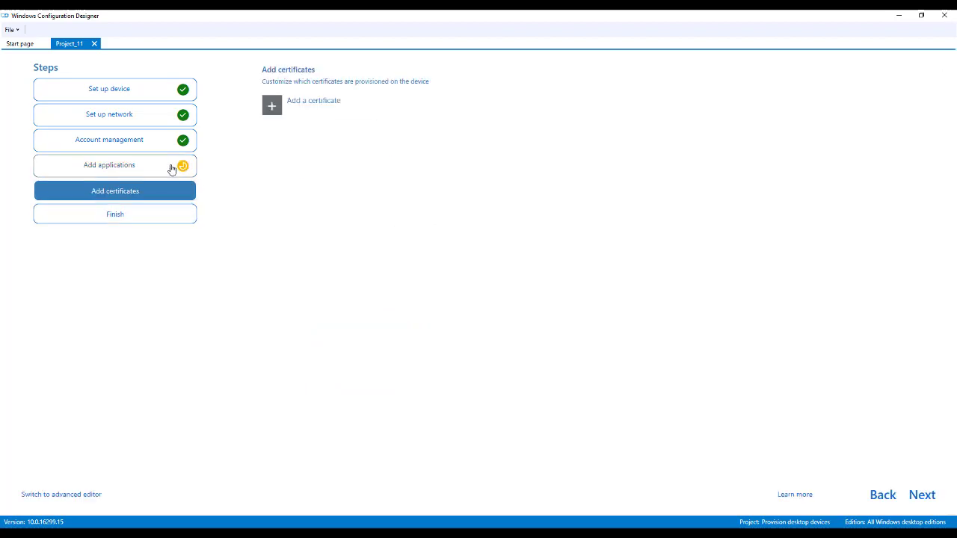
{"action": "left_click", "coordinate": [109, 165]}
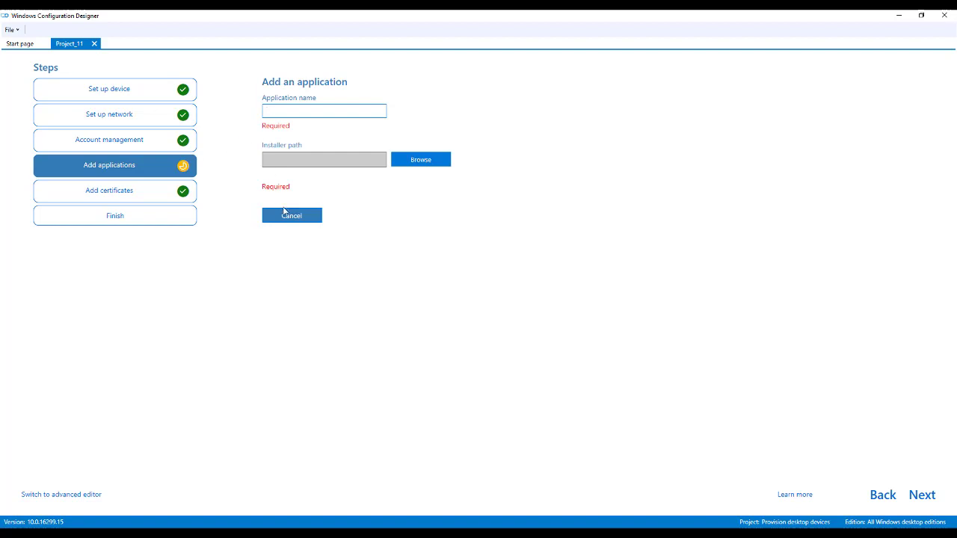
{"action": "left_click", "coordinate": [291, 215]}
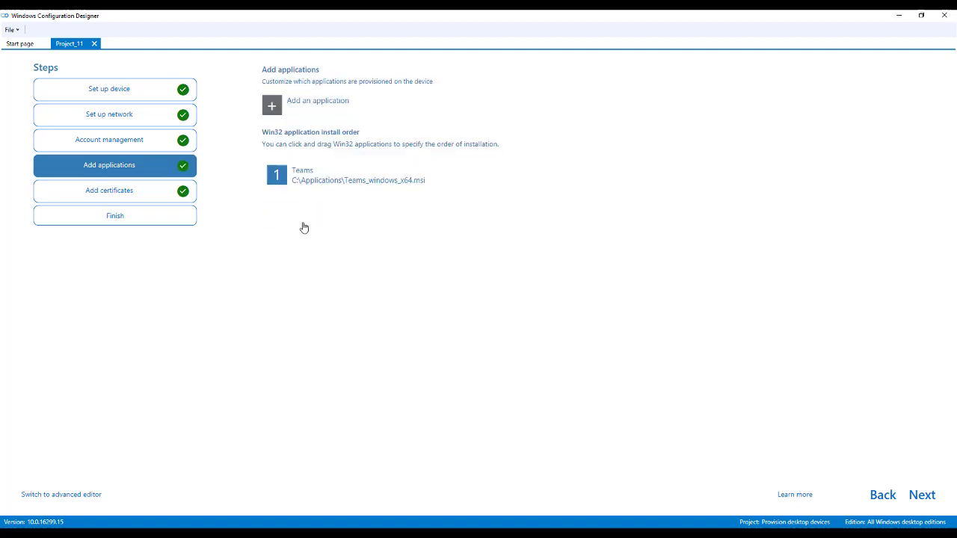
{"action": "left_click", "coordinate": [109, 190]}
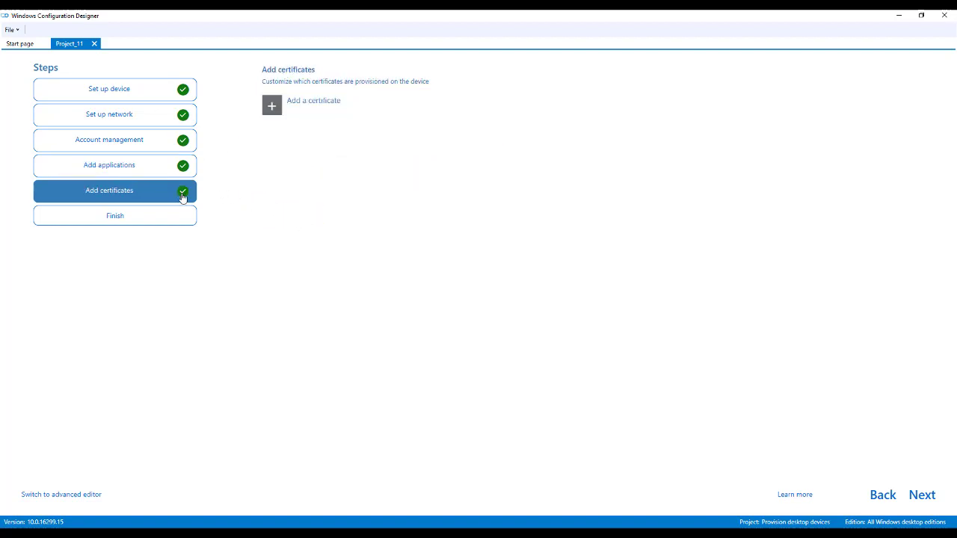
{"action": "left_click", "coordinate": [114, 215]}
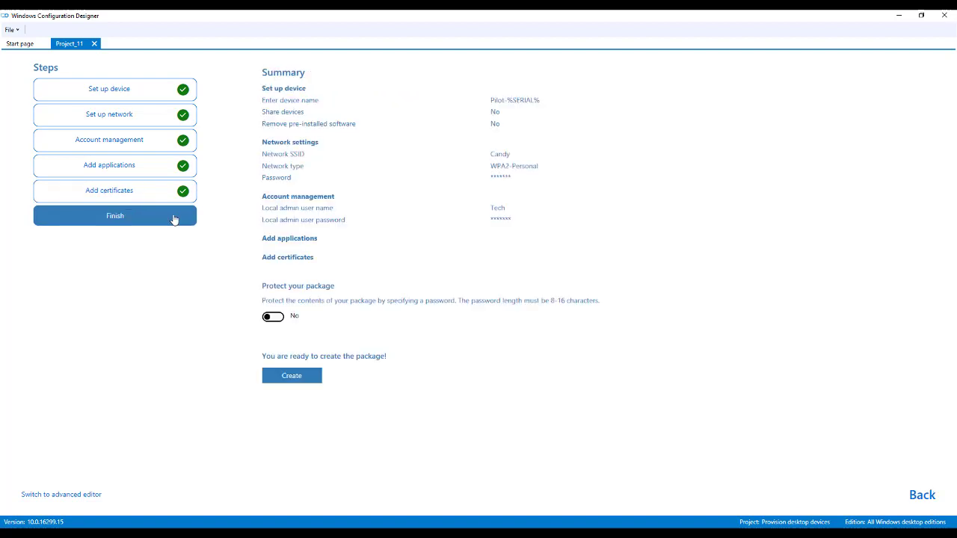
{"action": "mouse_move", "coordinate": [484, 216]}
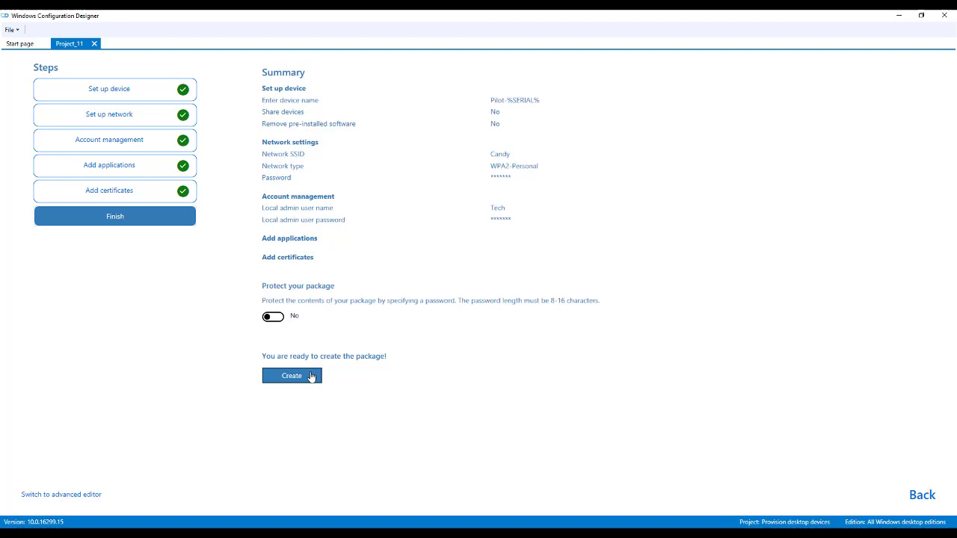
{"action": "mouse_move", "coordinate": [62, 493]}
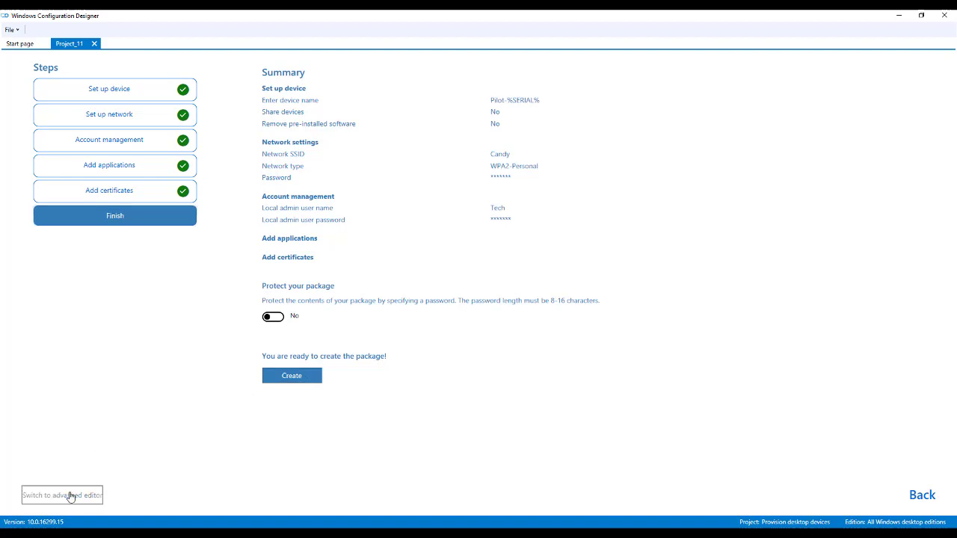
Step: Switch to the advanced editor and show the Candy WLAN setting under ConnectivityProfiles > WLAN
{"action": "left_click", "coordinate": [61, 495]}
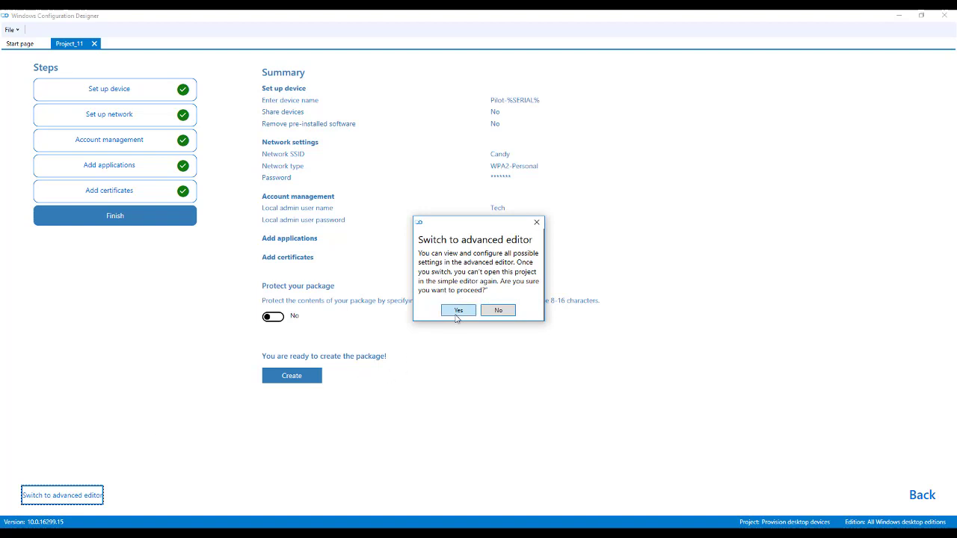
{"action": "left_click", "coordinate": [458, 309]}
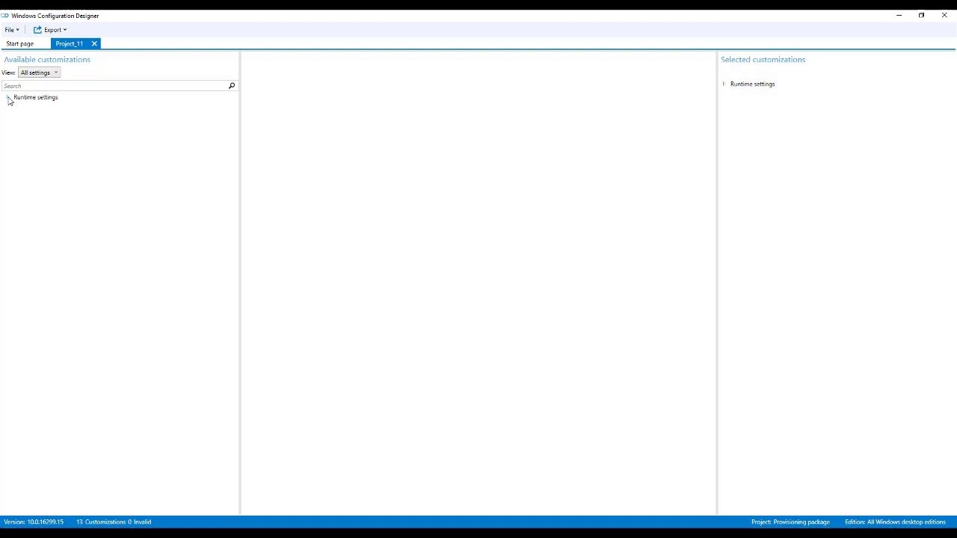
{"action": "left_click", "coordinate": [9, 97]}
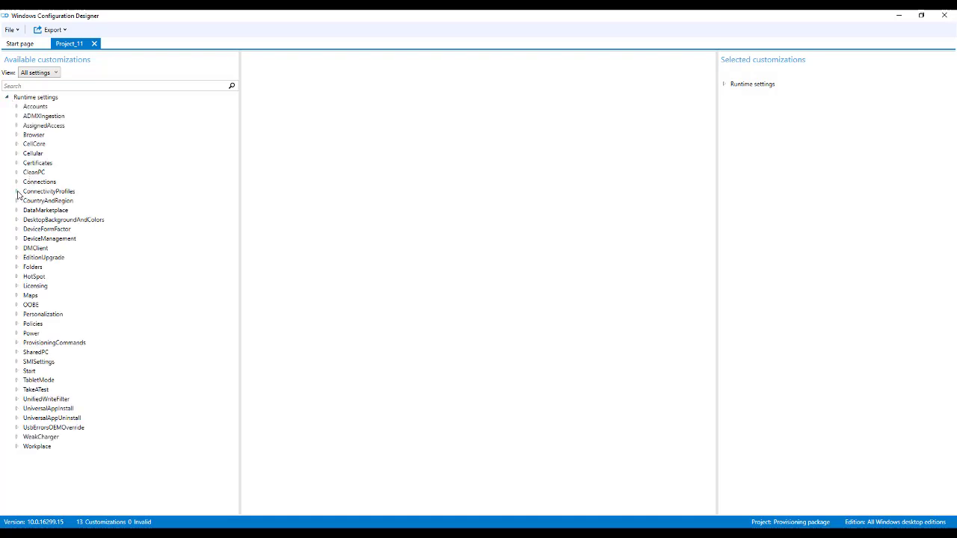
{"action": "left_click", "coordinate": [16, 191]}
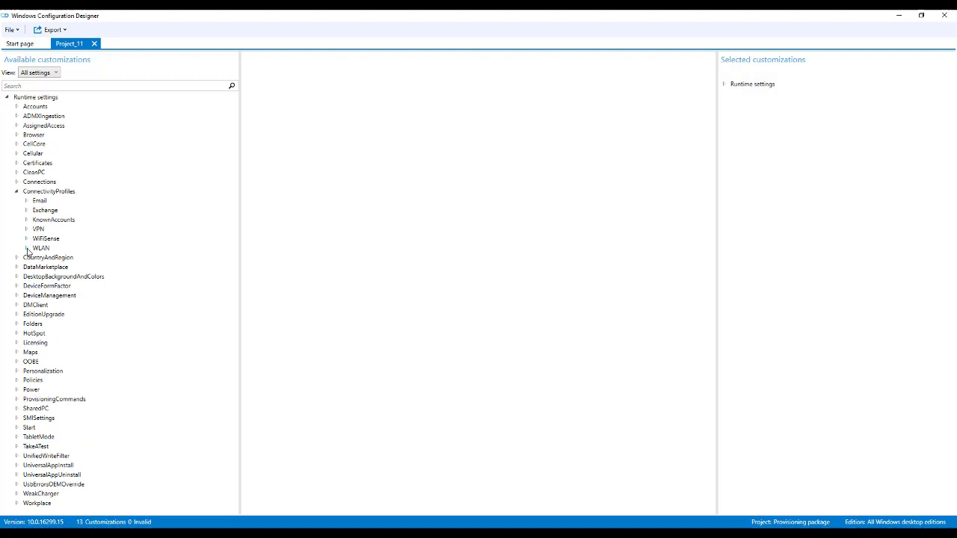
{"action": "left_click", "coordinate": [27, 248]}
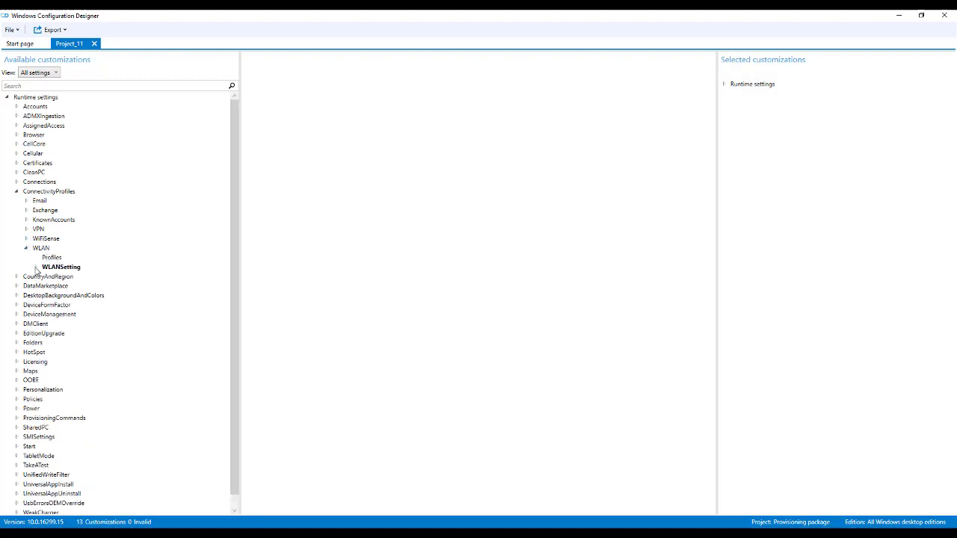
{"action": "left_click", "coordinate": [60, 266]}
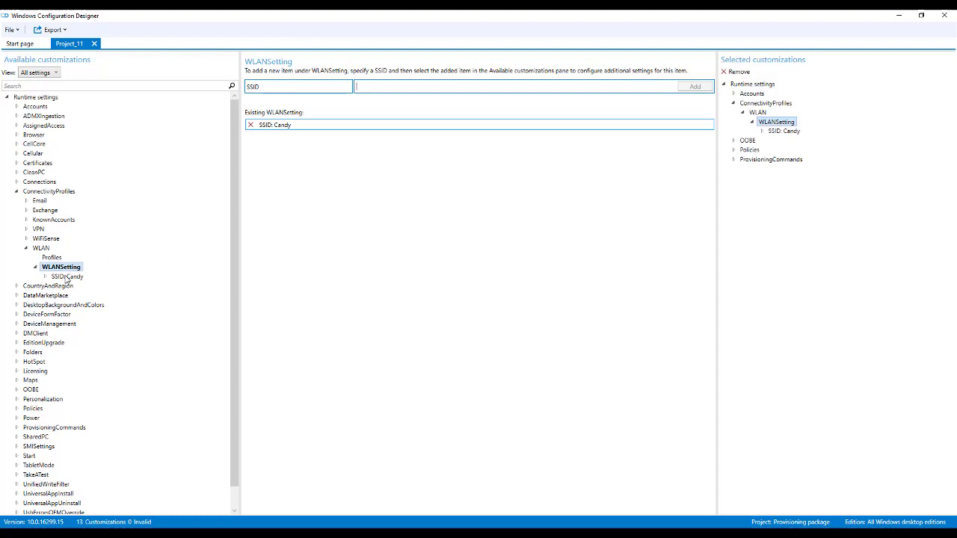
{"action": "left_click", "coordinate": [67, 277]}
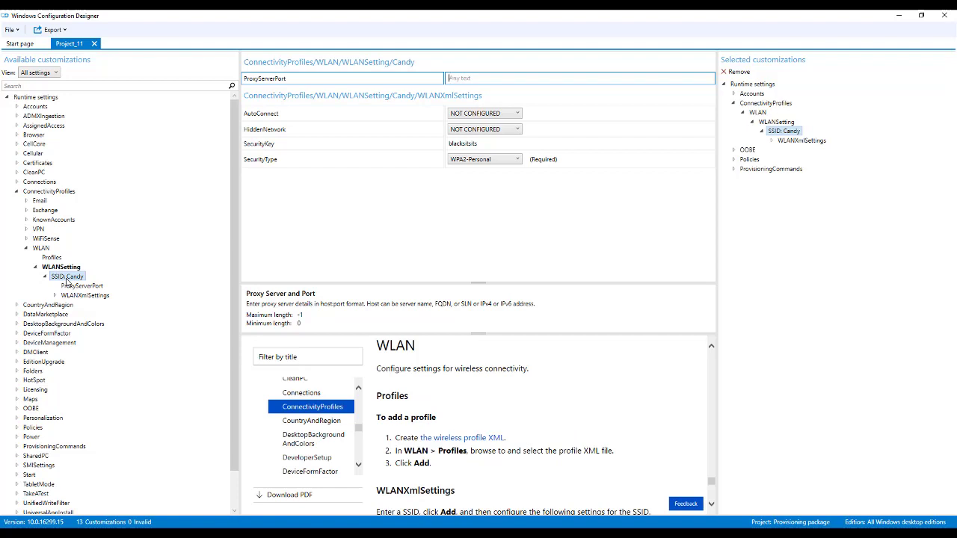
{"action": "mouse_move", "coordinate": [202, 239]}
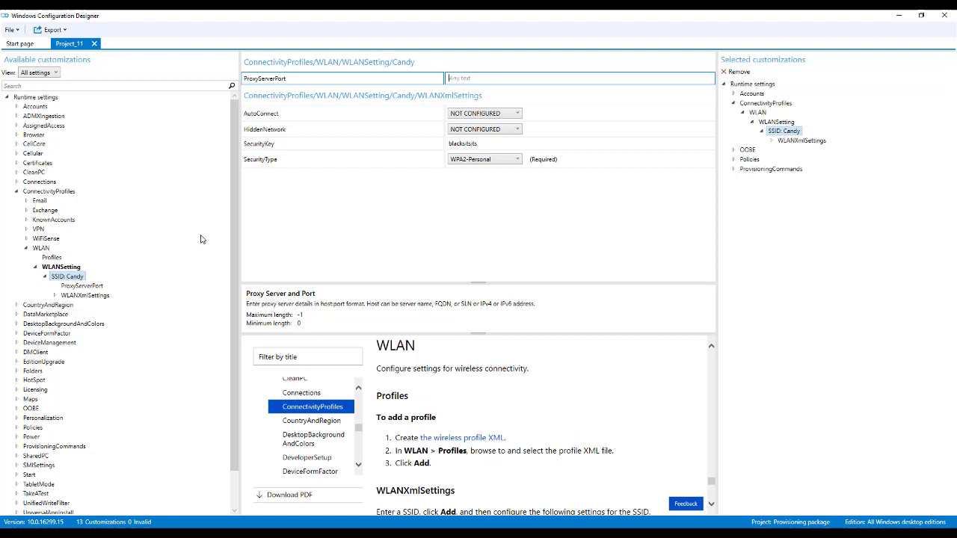
{"action": "scroll", "scroll_direction": "down", "scroll_amount": 3}
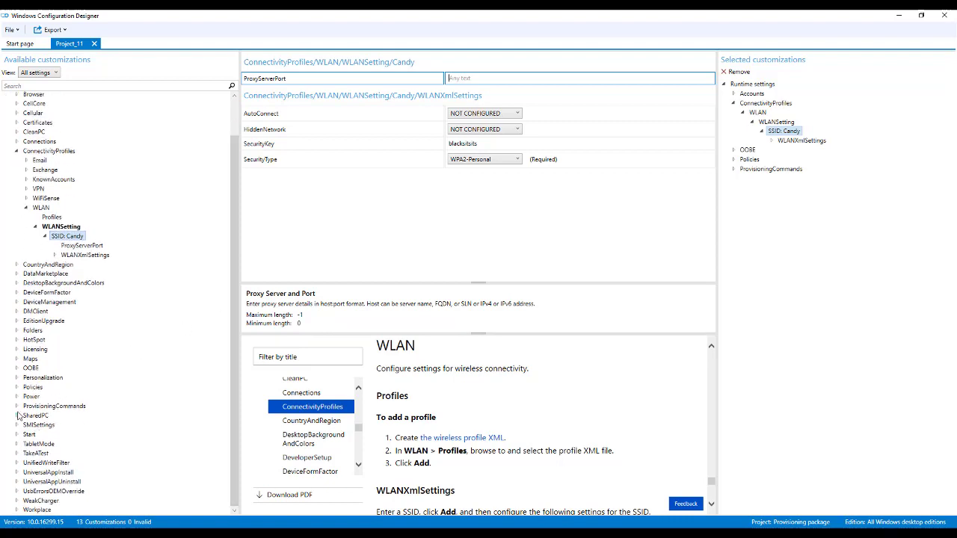
Step: View the Teams command's CommandLine, an msiexec quiet-install line under ProvisioningCommands > PrimaryContext
{"action": "left_click", "coordinate": [18, 405]}
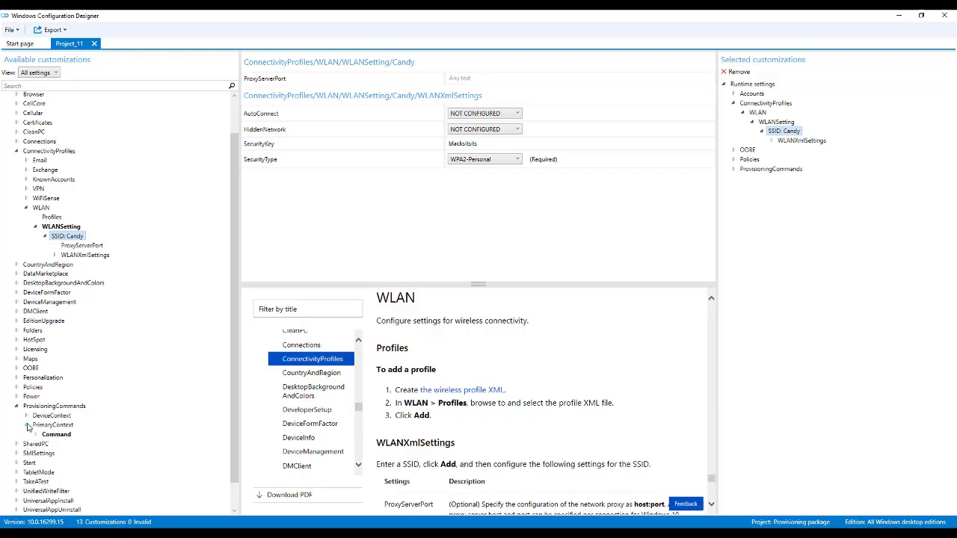
{"action": "left_click", "coordinate": [27, 424]}
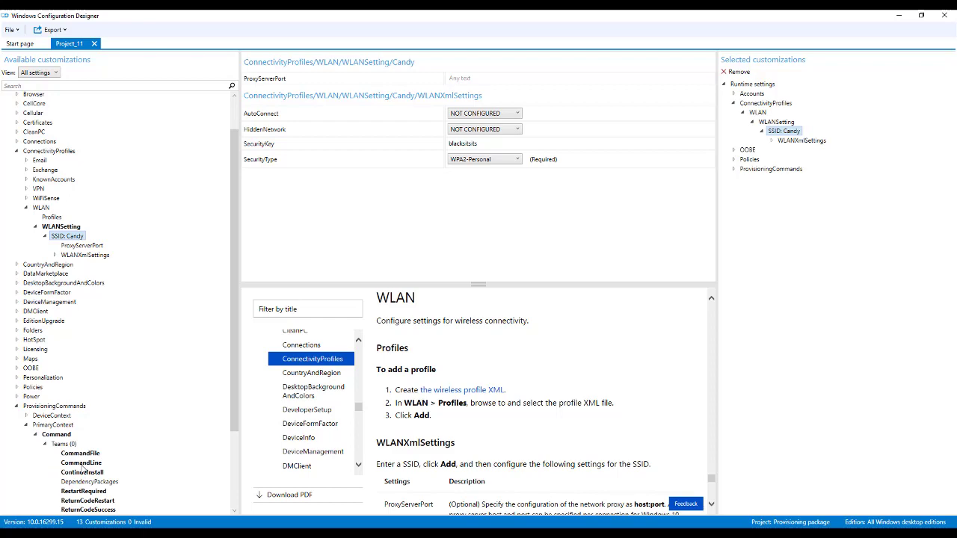
{"action": "left_click", "coordinate": [81, 462]}
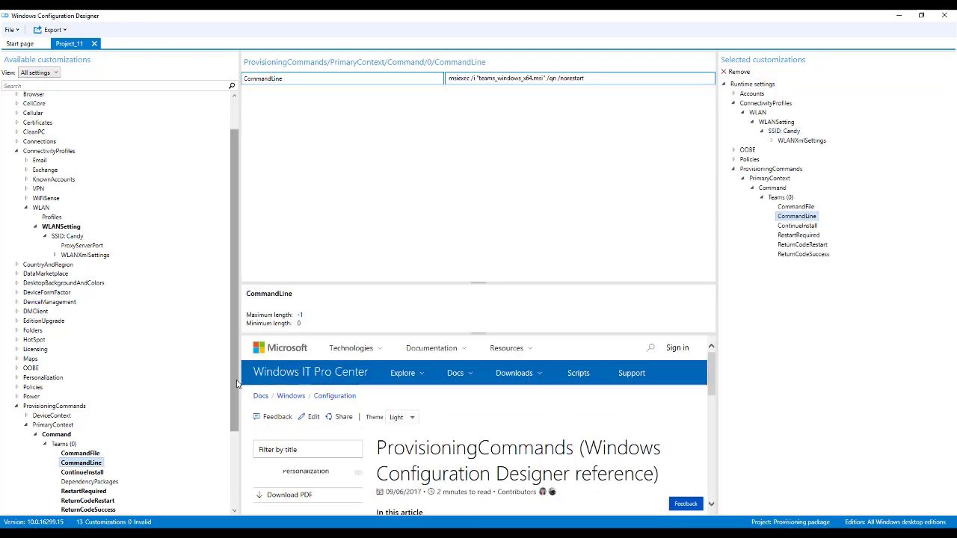
{"action": "scroll", "scroll_direction": "down", "scroll_amount": 3}
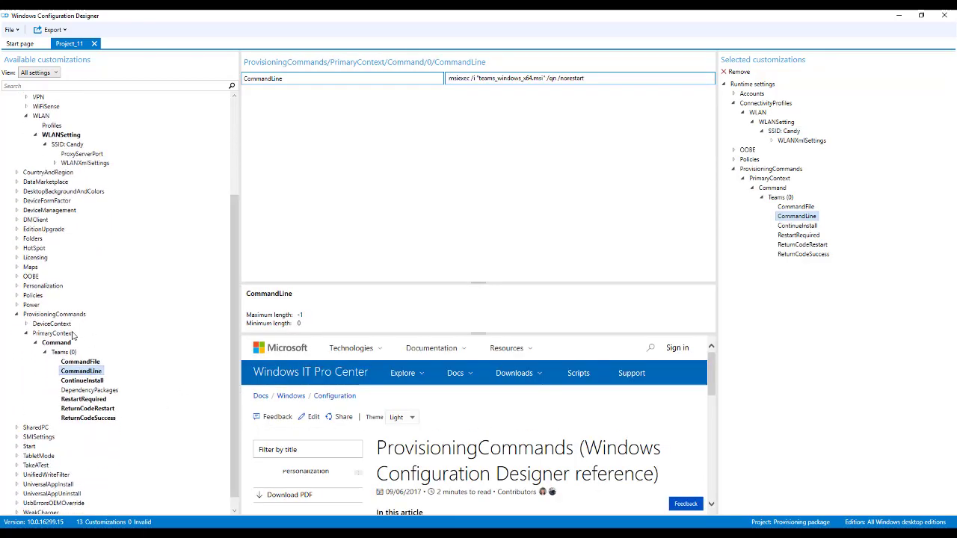
{"action": "mouse_move", "coordinate": [89, 421]}
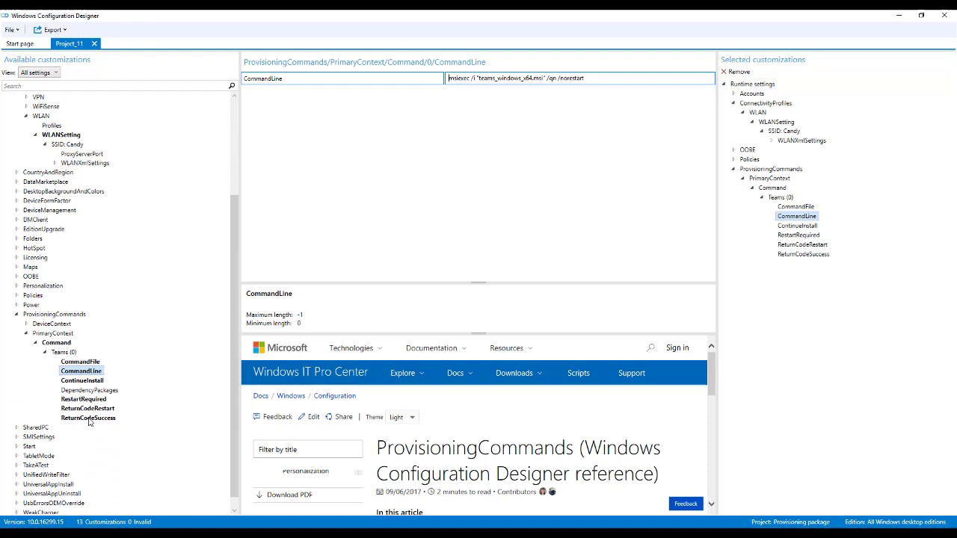
{"action": "mouse_move", "coordinate": [18, 233]}
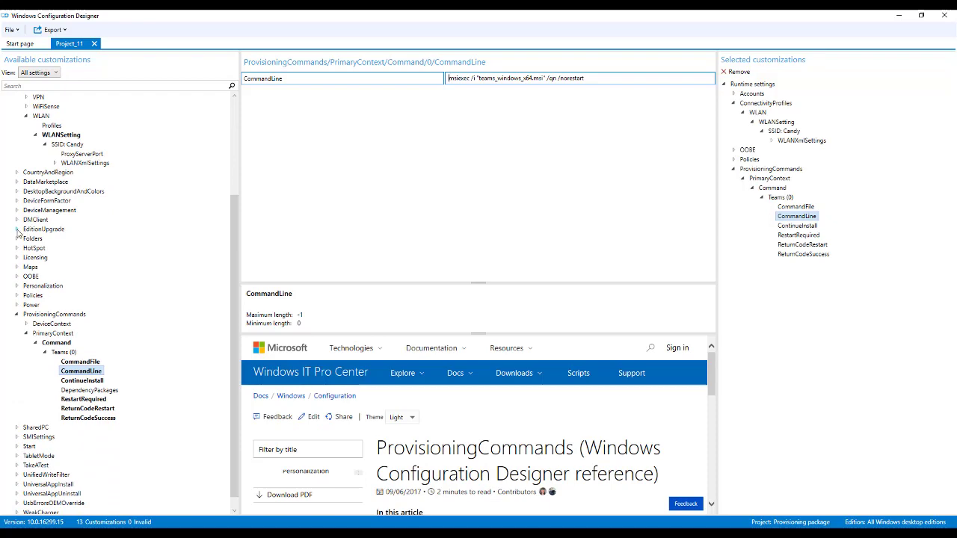
Step: Review ChangeProductKey and UpgradeEditionWithLicense, then SharedPC EnableSharedPCMode and its help text
{"action": "left_click", "coordinate": [58, 238]}
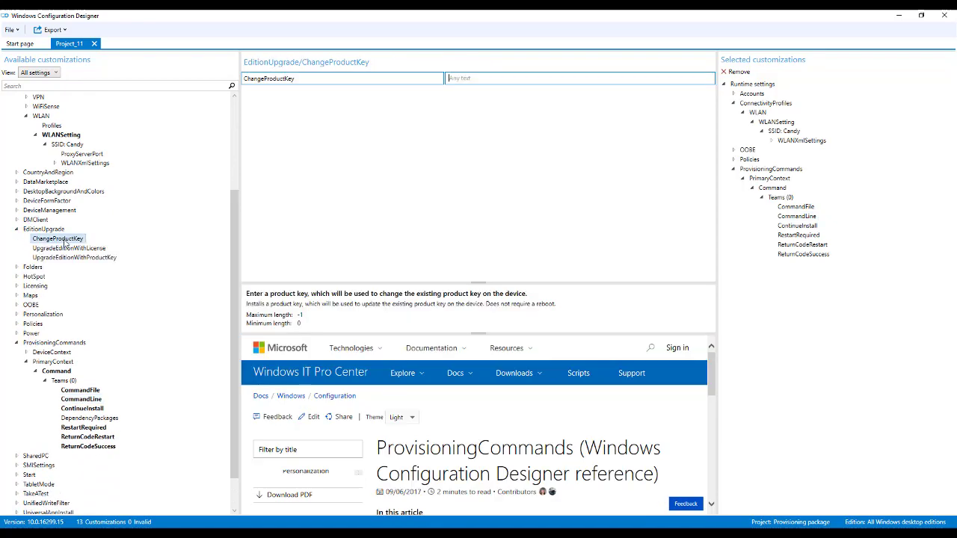
{"action": "left_click", "coordinate": [69, 248]}
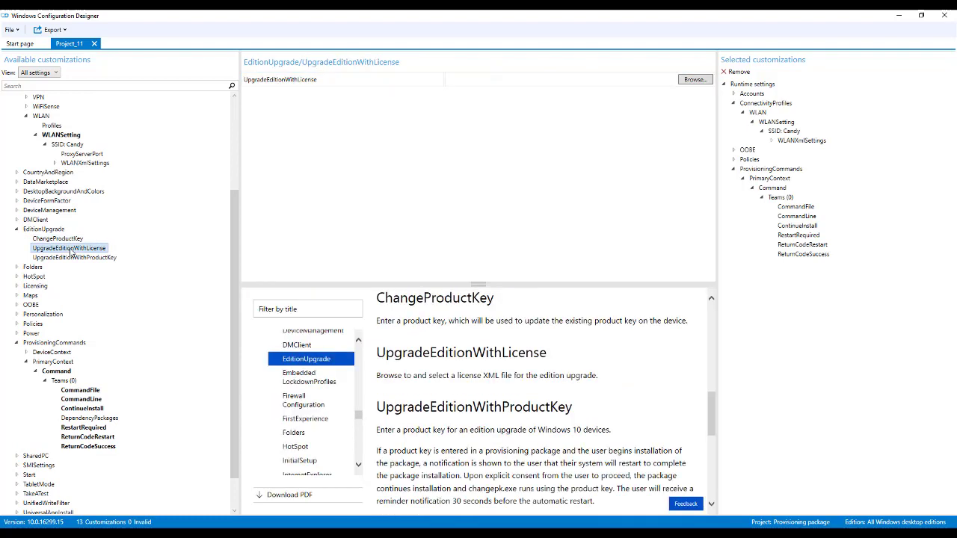
{"action": "mouse_move", "coordinate": [234, 212]}
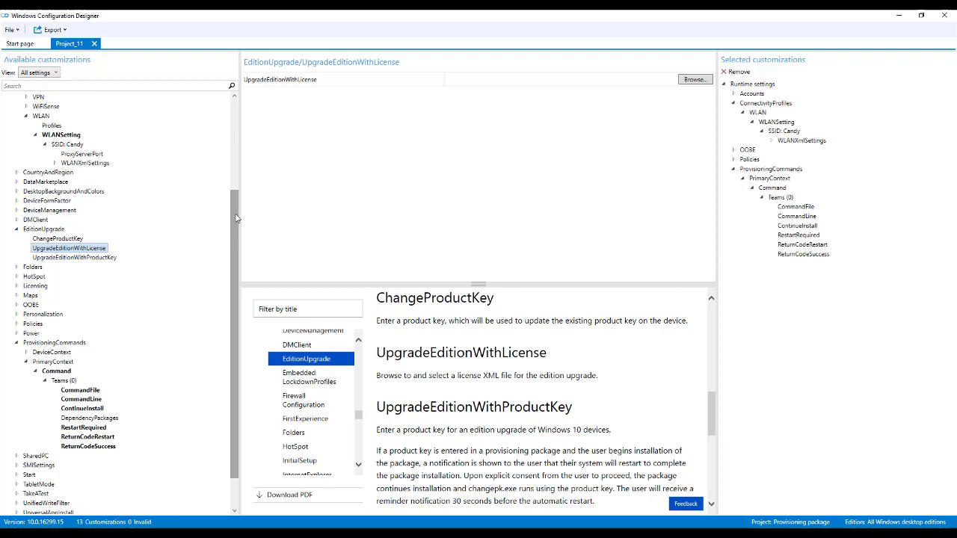
{"action": "scroll", "scroll_direction": "down", "scroll_amount": 3}
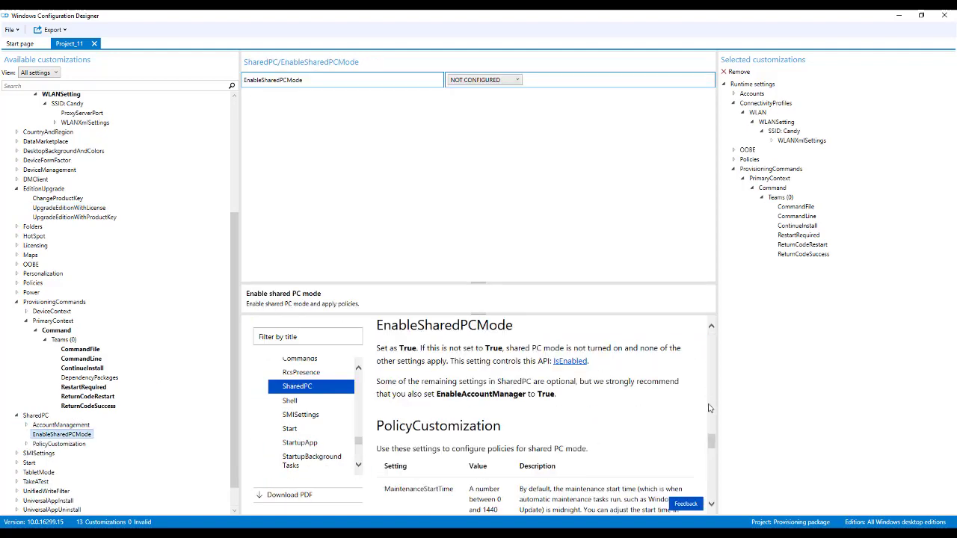
{"action": "scroll", "scroll_direction": "down", "scroll_amount": 3}
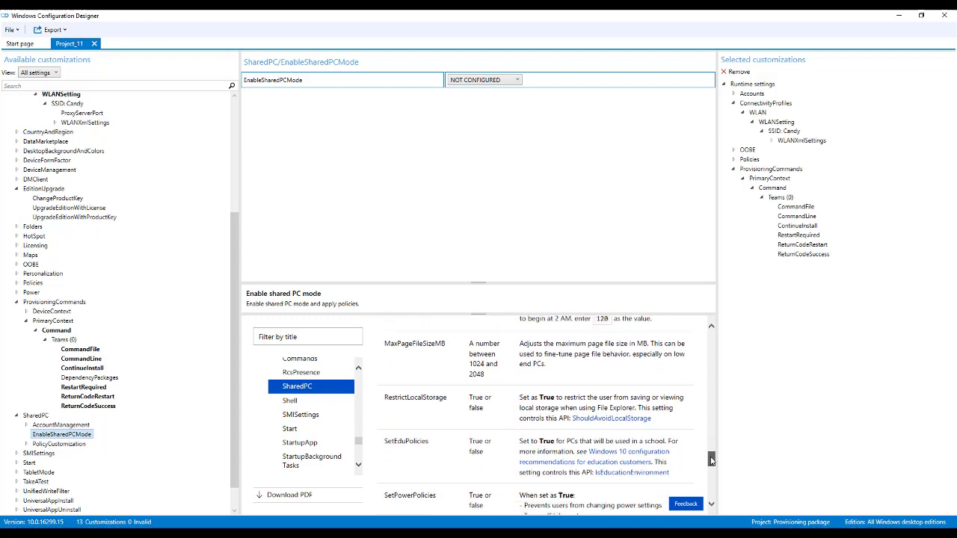
{"action": "scroll", "scroll_direction": "down", "scroll_amount": 3}
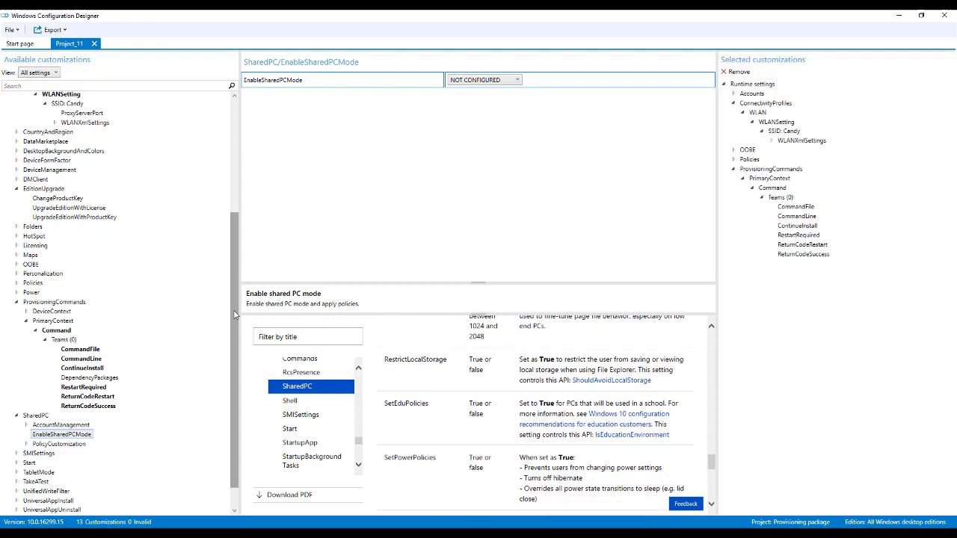
{"action": "scroll", "scroll_direction": "down", "scroll_amount": 3}
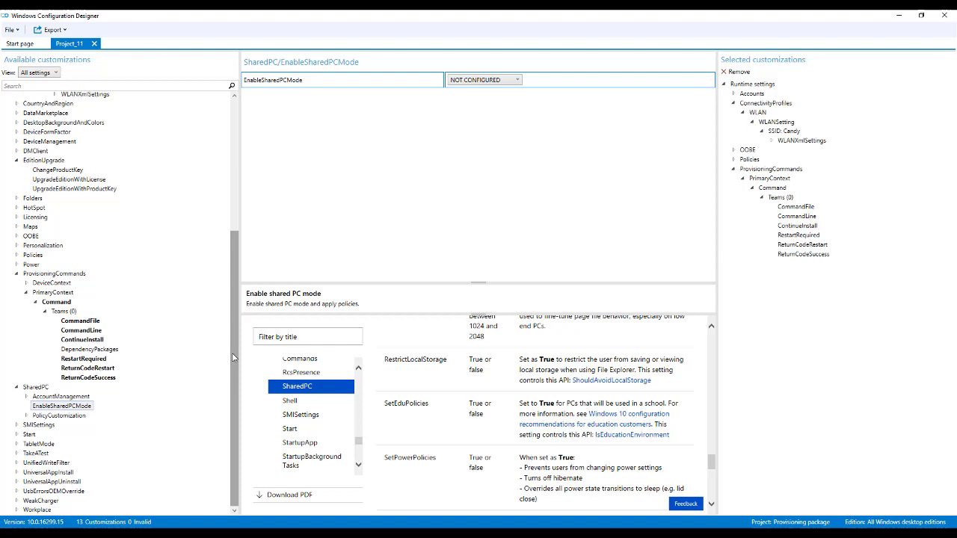
{"action": "mouse_move", "coordinate": [113, 400]}
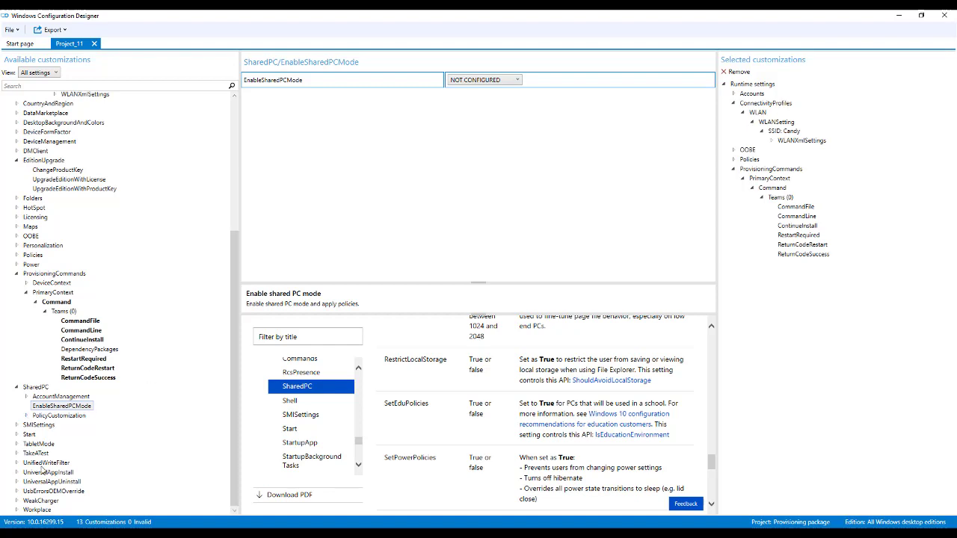
{"action": "mouse_move", "coordinate": [221, 308]}
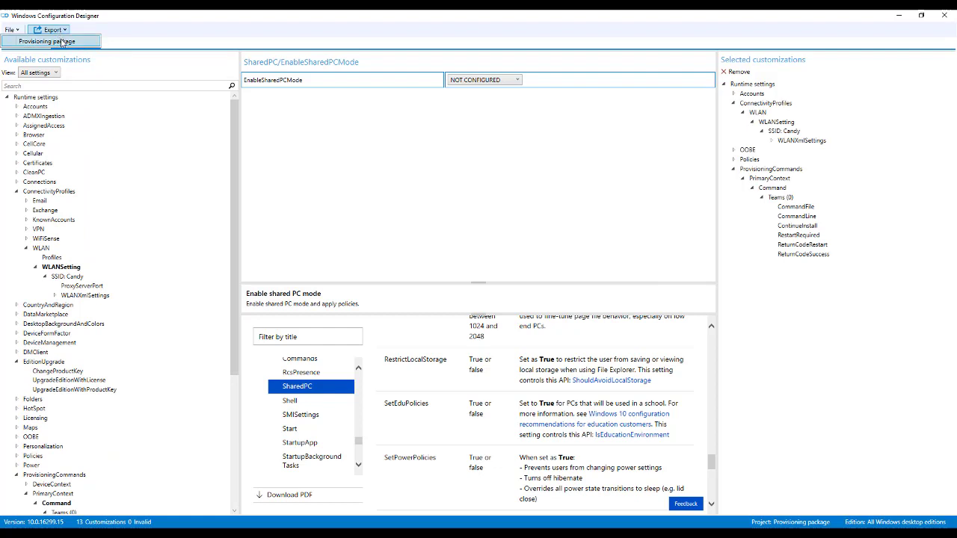
Step: Export a provisioning package with IT Admin as owner
{"action": "left_click", "coordinate": [51, 30]}
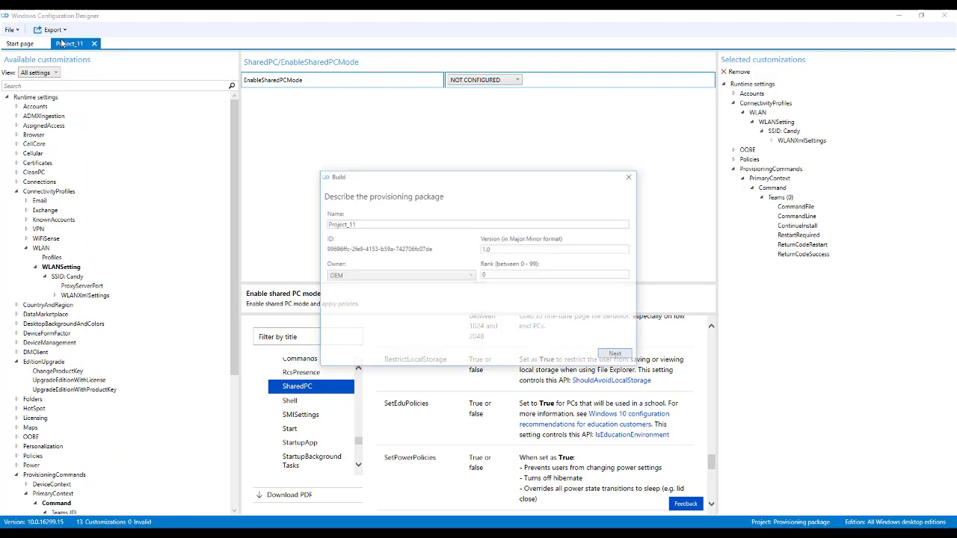
{"action": "left_click", "coordinate": [470, 275]}
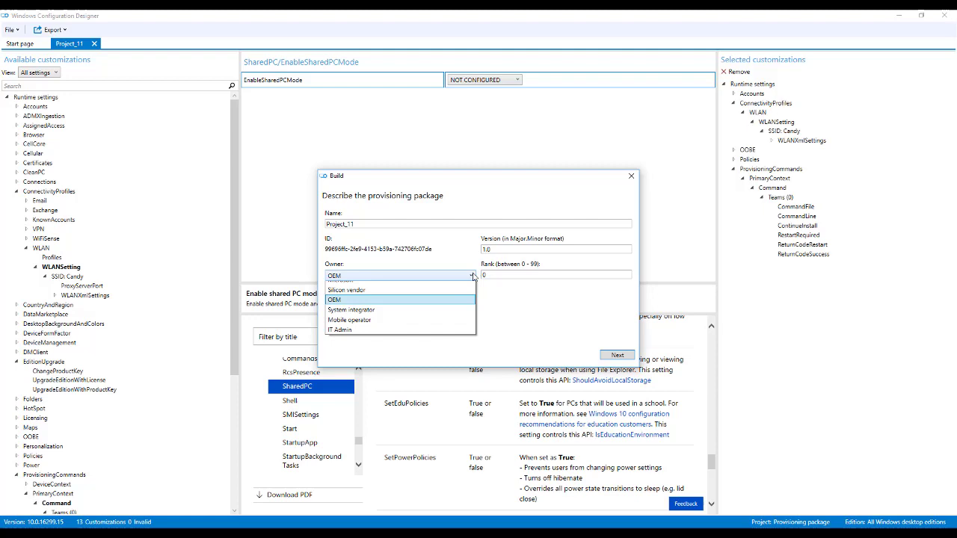
{"action": "left_click", "coordinate": [340, 330]}
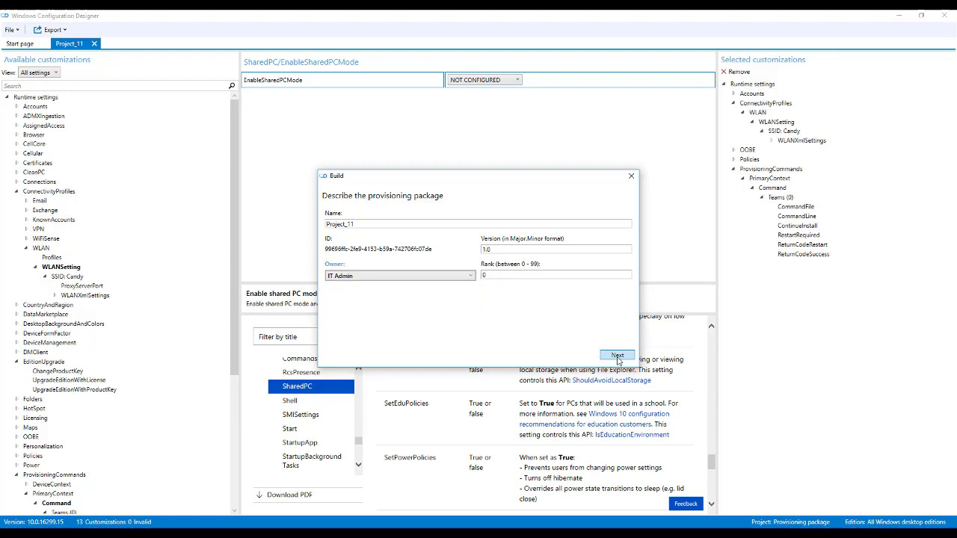
{"action": "left_click", "coordinate": [616, 354]}
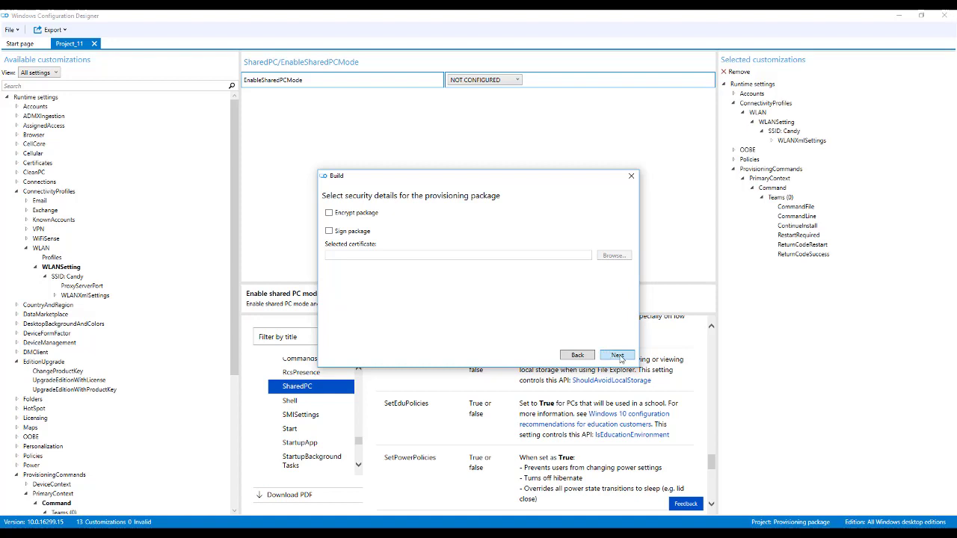
Step: Build Project_11.ppkg unencrypted at the default location and go to its output folder
{"action": "left_click", "coordinate": [616, 354]}
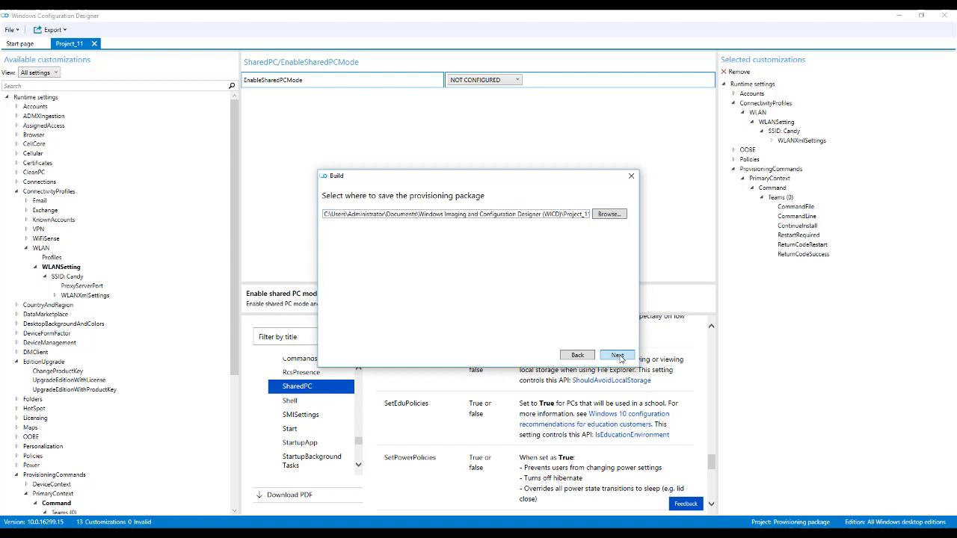
{"action": "left_click", "coordinate": [616, 354]}
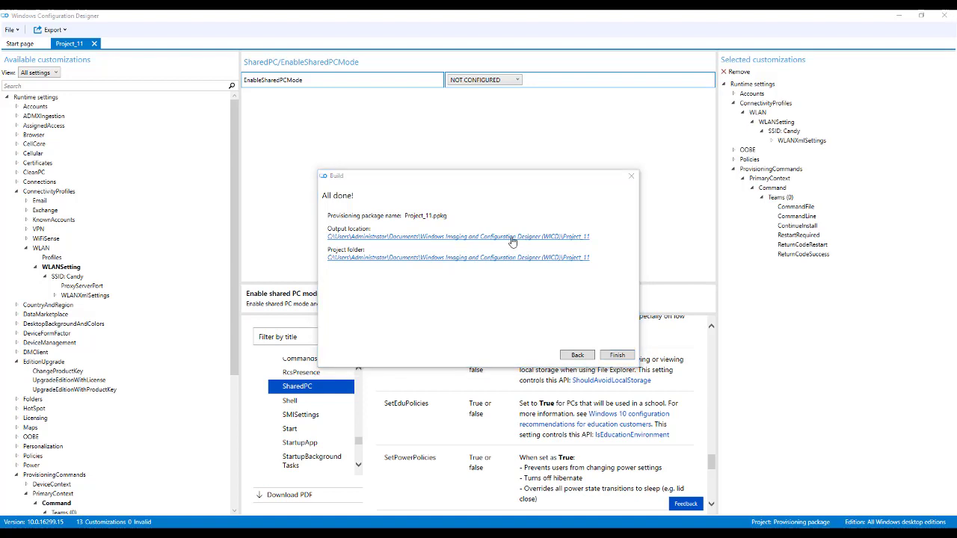
{"action": "left_click", "coordinate": [457, 237]}
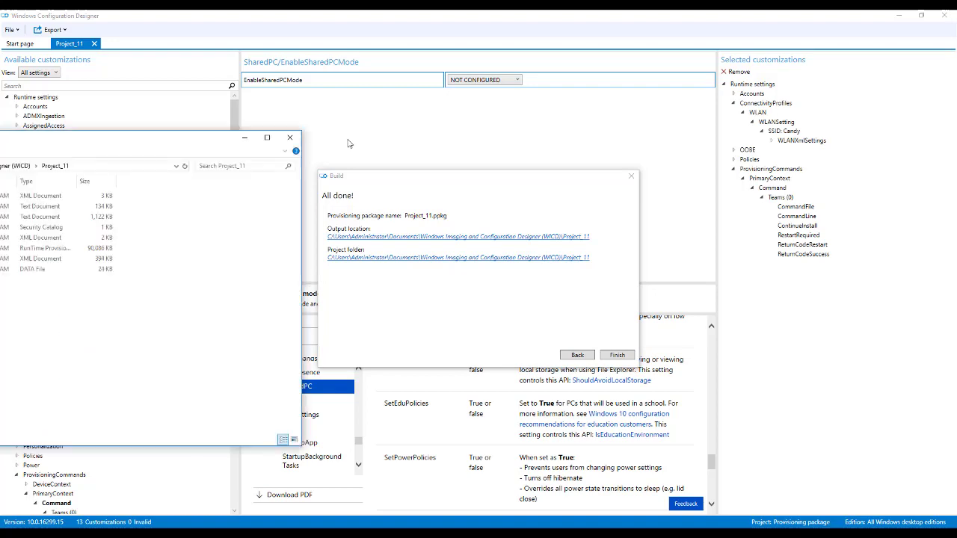
Step: Select the .ppkg and .cat files, then go to the empty Provisioning (G:) drive
{"action": "left_click", "coordinate": [616, 355]}
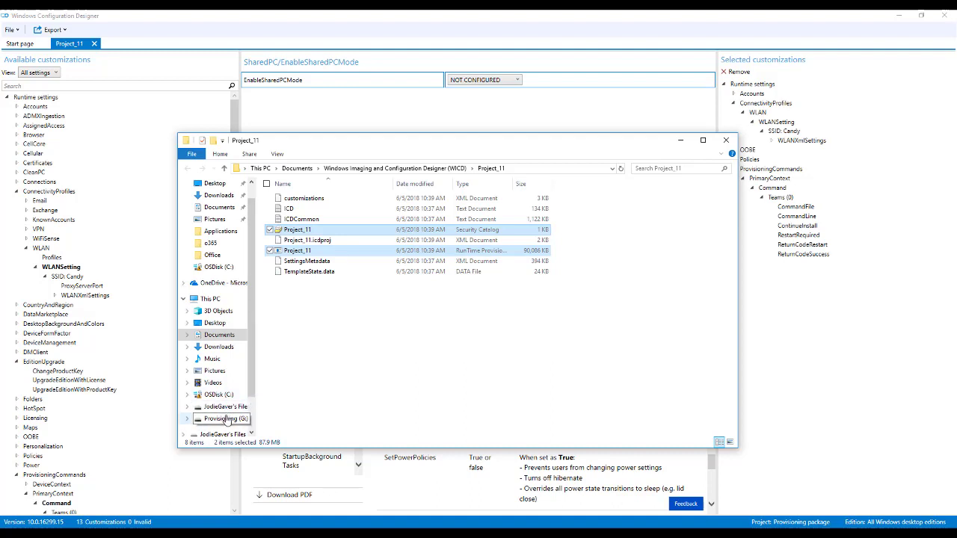
{"action": "left_click", "coordinate": [224, 419]}
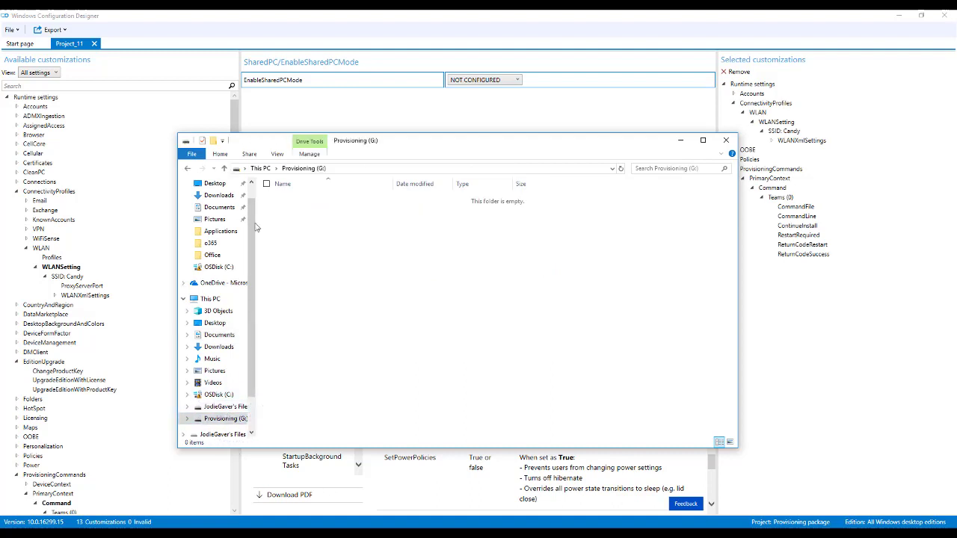